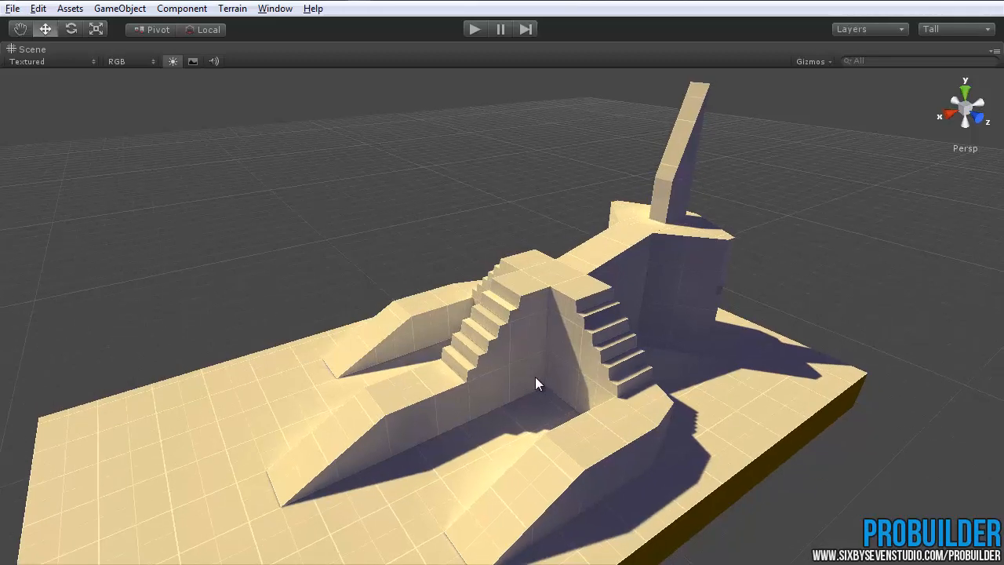
# - Activate ProBuilder and select the step faces of the left staircase
pyautogui.moveTo(539, 384); pyautogui.dragTo(541, 395)
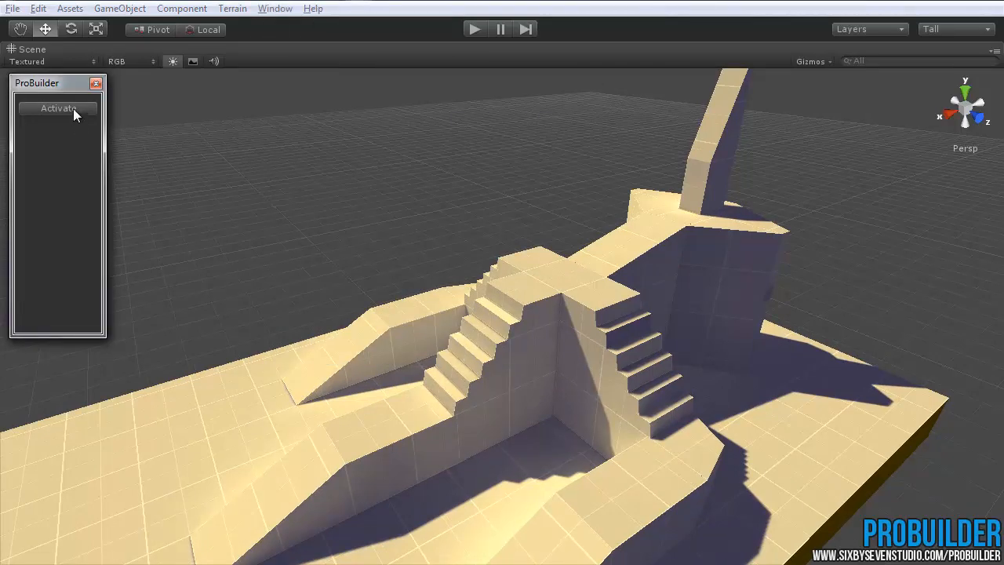
pyautogui.click(58, 108)
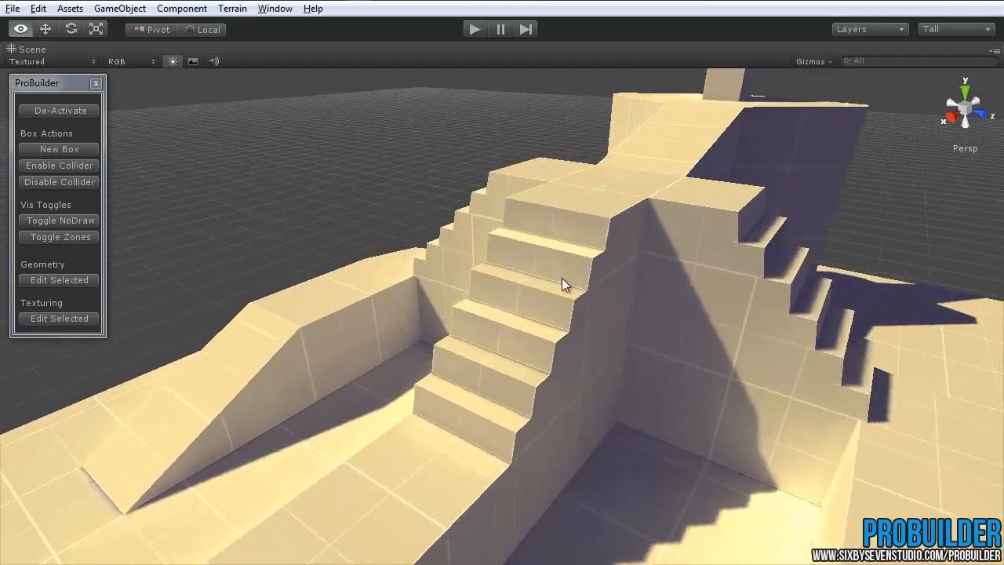
pyautogui.moveTo(565, 282); pyautogui.dragTo(759, 239)
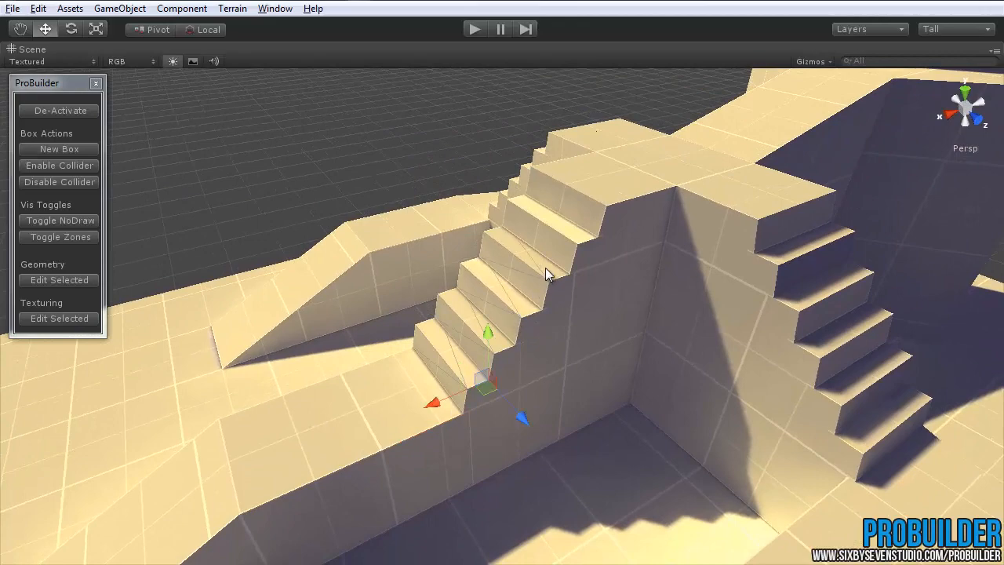
pyautogui.moveTo(486, 385); pyautogui.dragTo(572, 274)
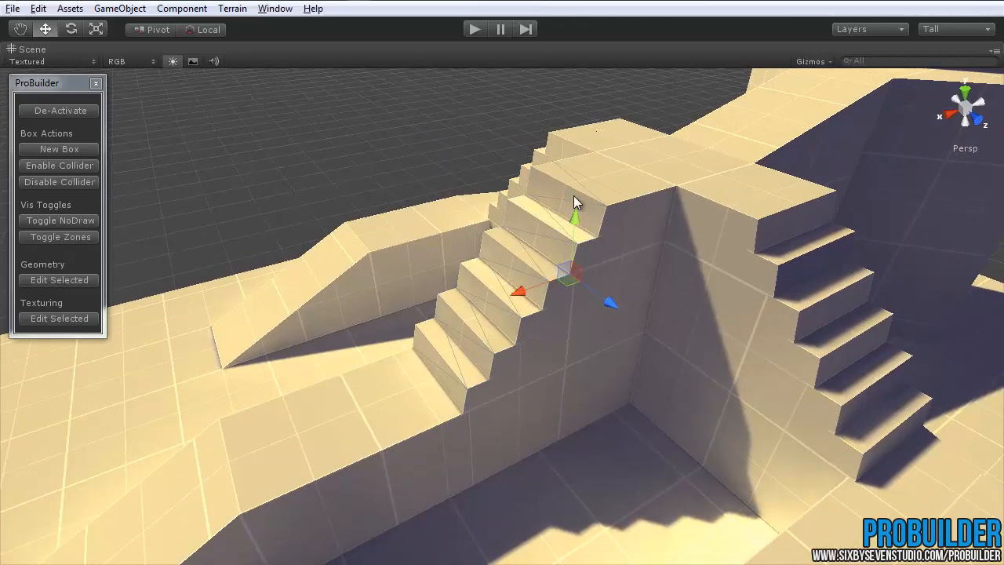
pyautogui.moveTo(576, 202); pyautogui.dragTo(517, 314)
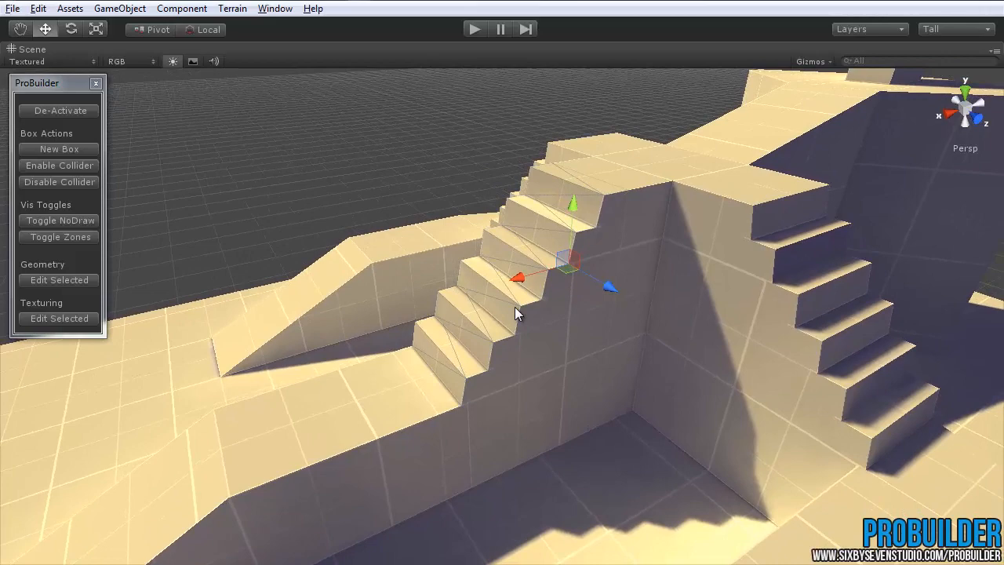
pyautogui.moveTo(53, 310)
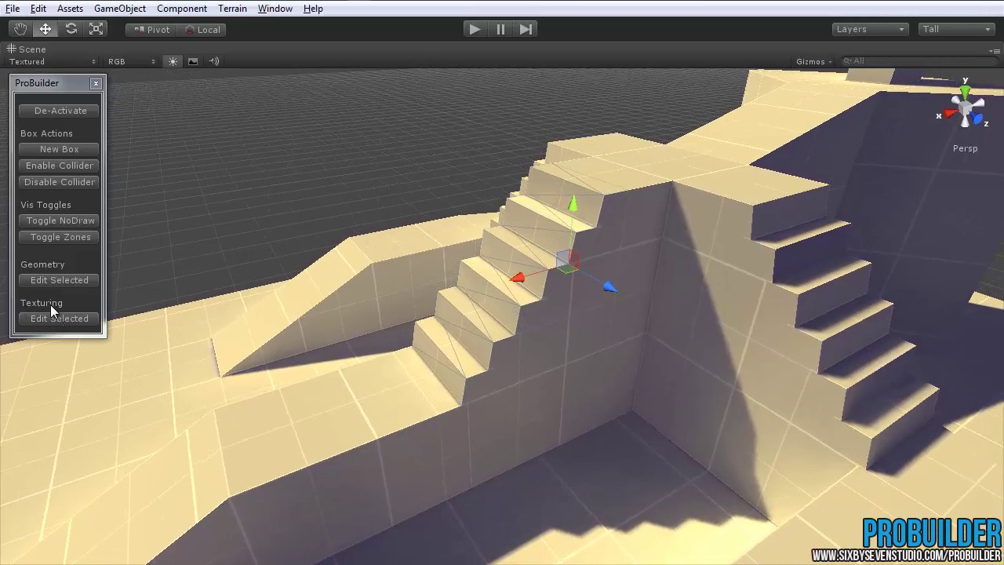
# - Open the UV tools window, move it aside, and choose GridBox_Red as the material
pyautogui.click(59, 318)
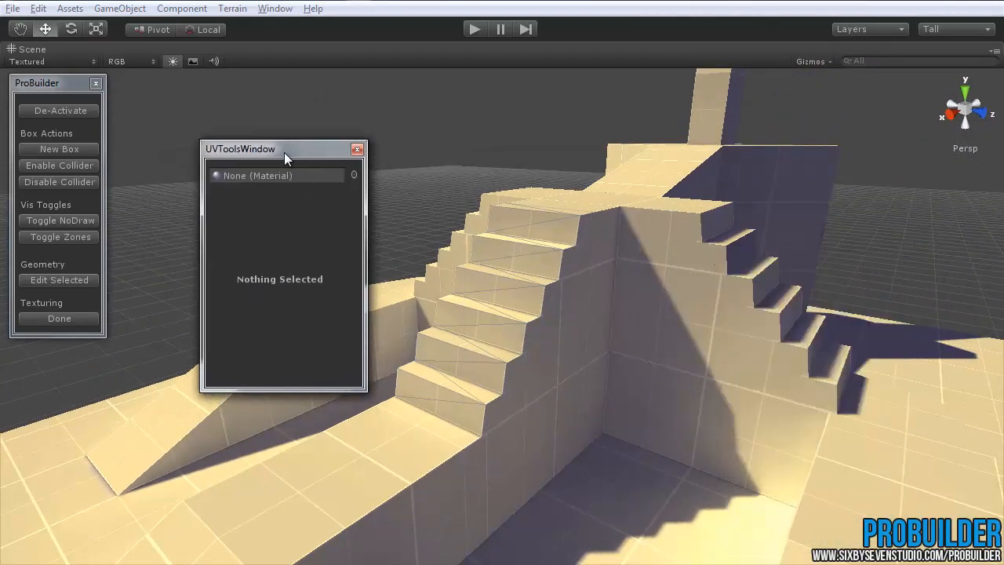
pyautogui.moveTo(282, 148); pyautogui.dragTo(294, 114)
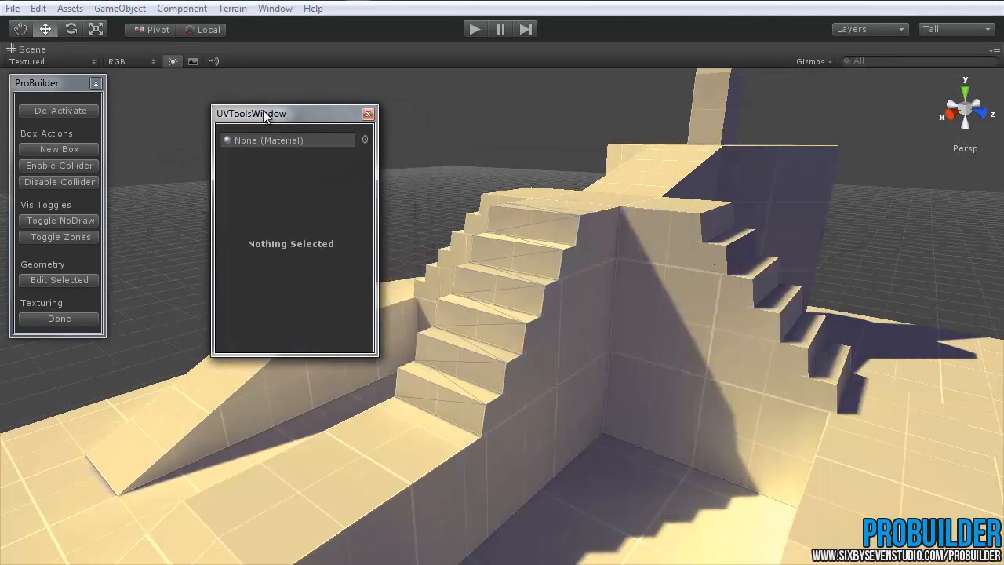
pyautogui.moveTo(251, 113); pyautogui.dragTo(814, 279)
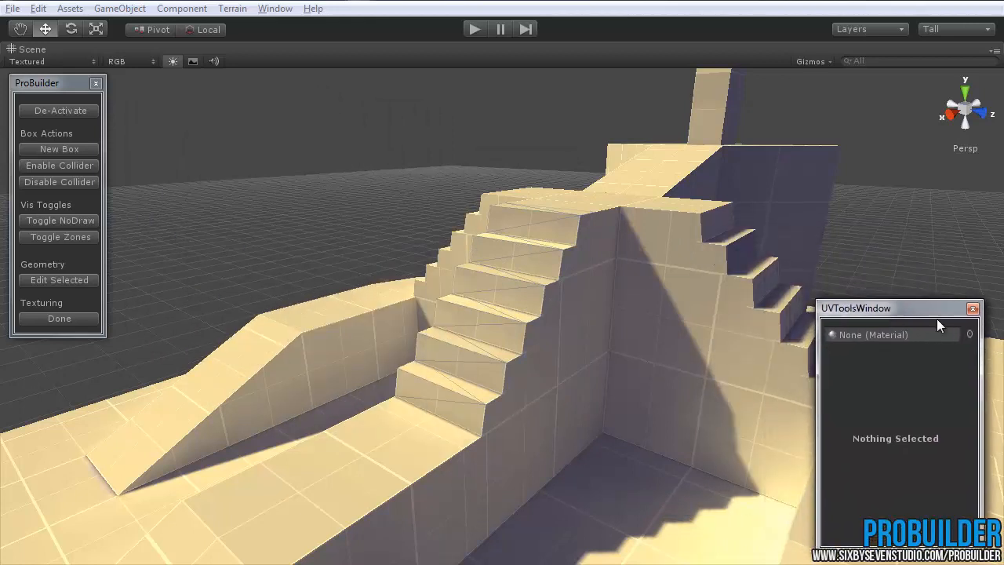
pyautogui.moveTo(829, 344)
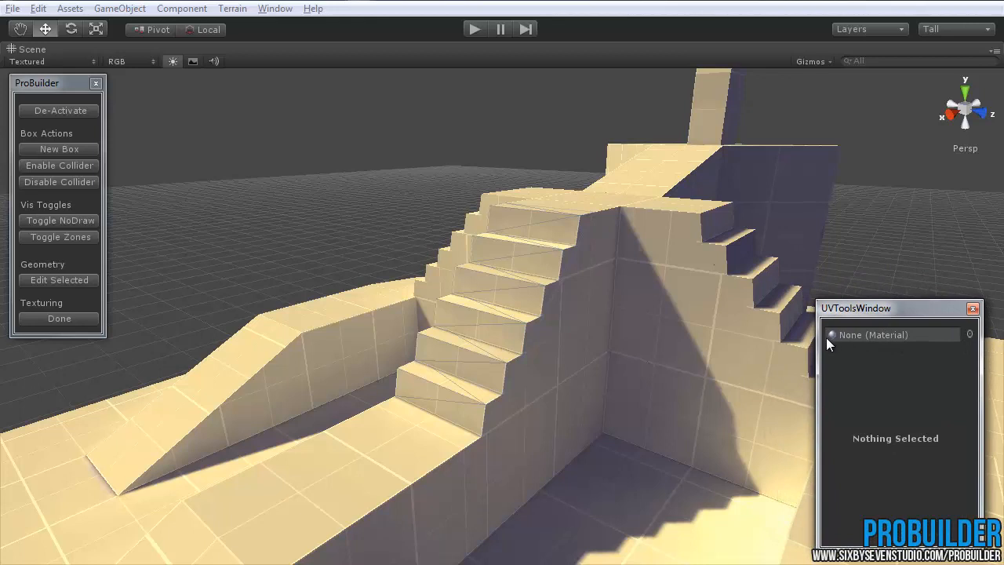
pyautogui.moveTo(974, 337)
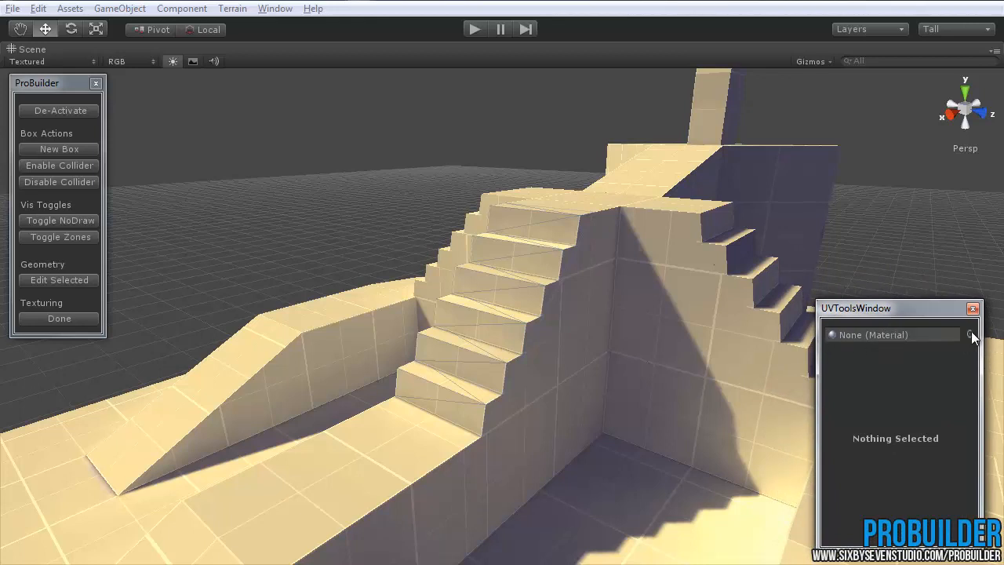
pyautogui.click(970, 335)
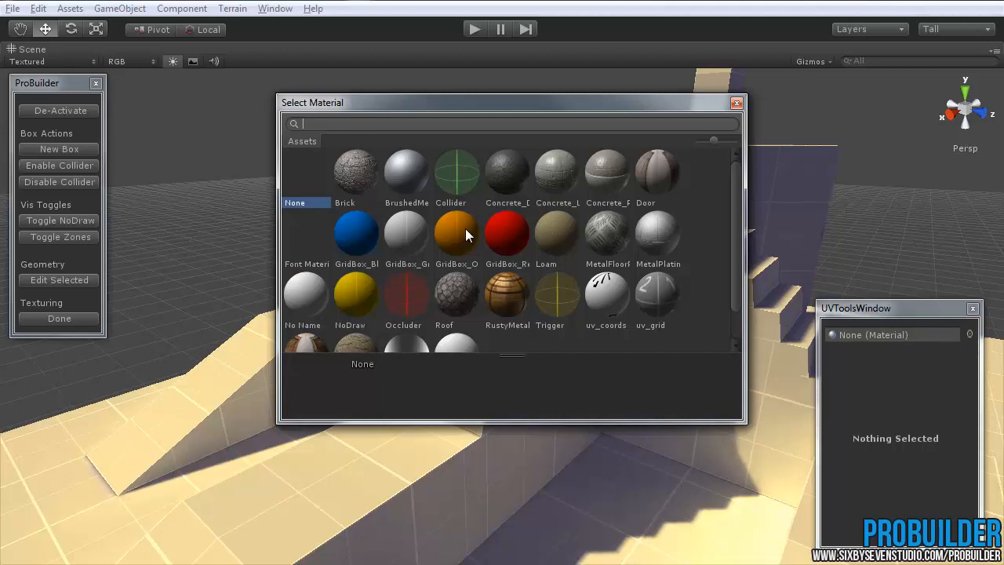
pyautogui.click(506, 233)
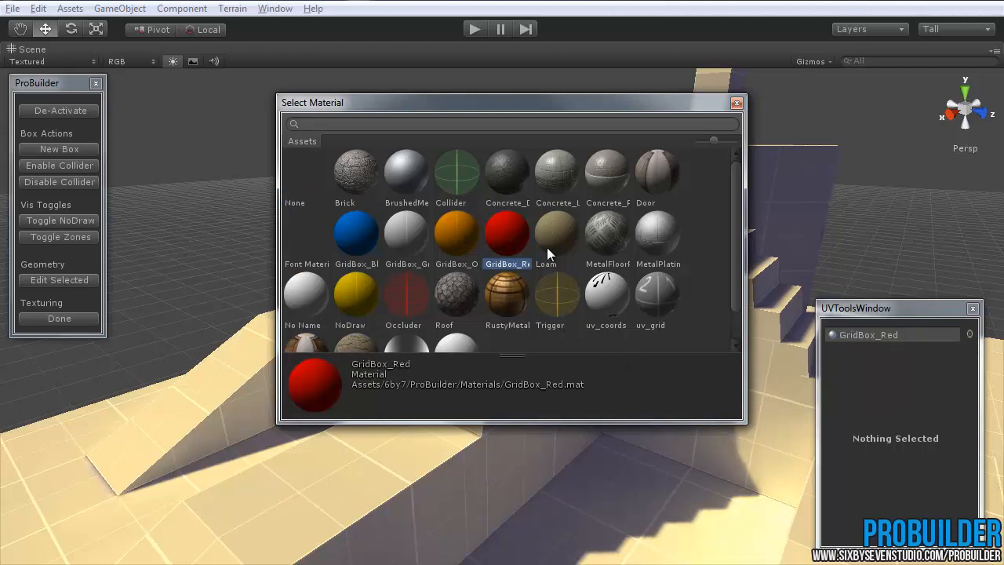
# - Paint the left staircase steps and top walkway with GridBox_Red, orbiting to check
pyautogui.click(735, 103)
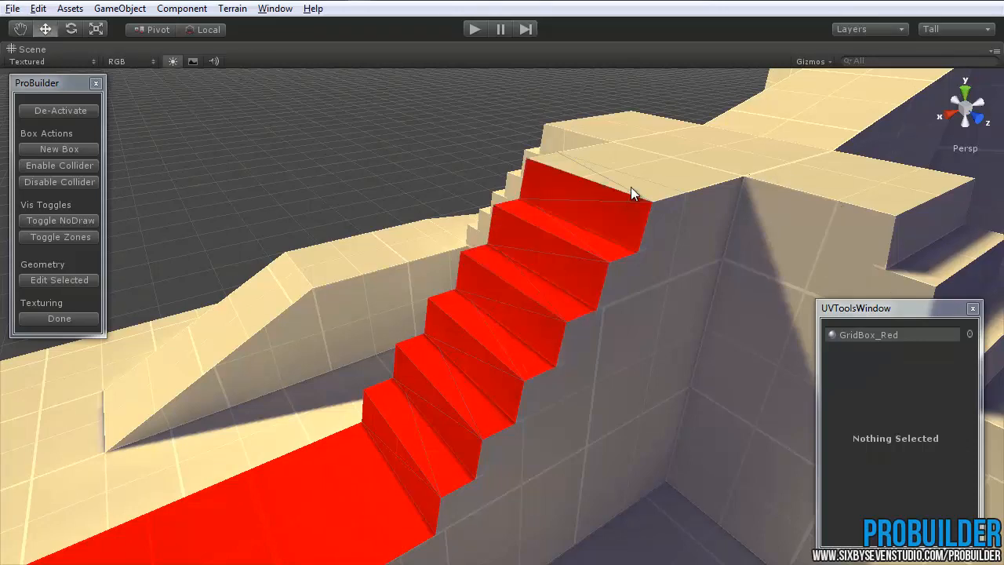
pyautogui.moveTo(634, 194); pyautogui.dragTo(720, 245)
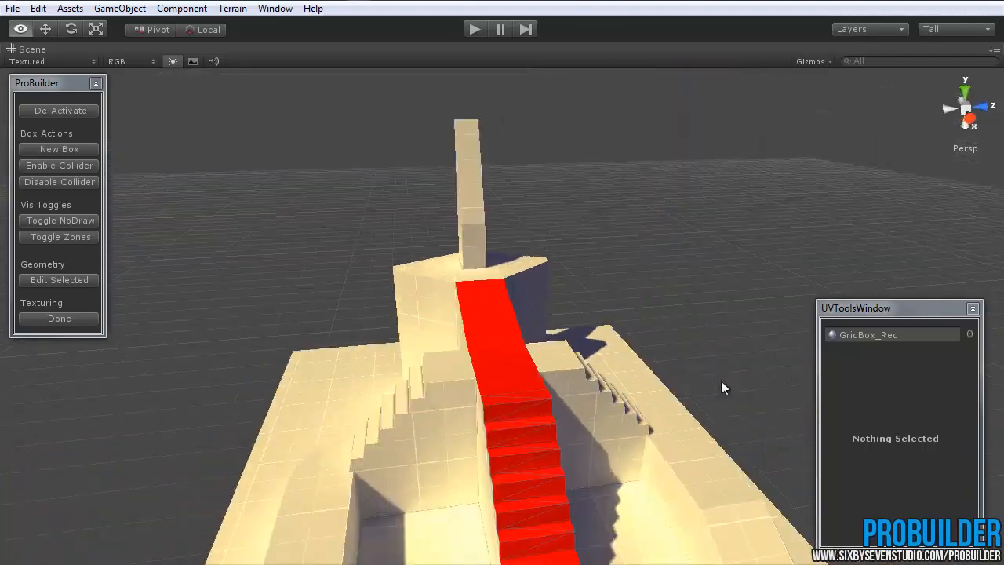
pyautogui.moveTo(722, 387); pyautogui.dragTo(481, 256)
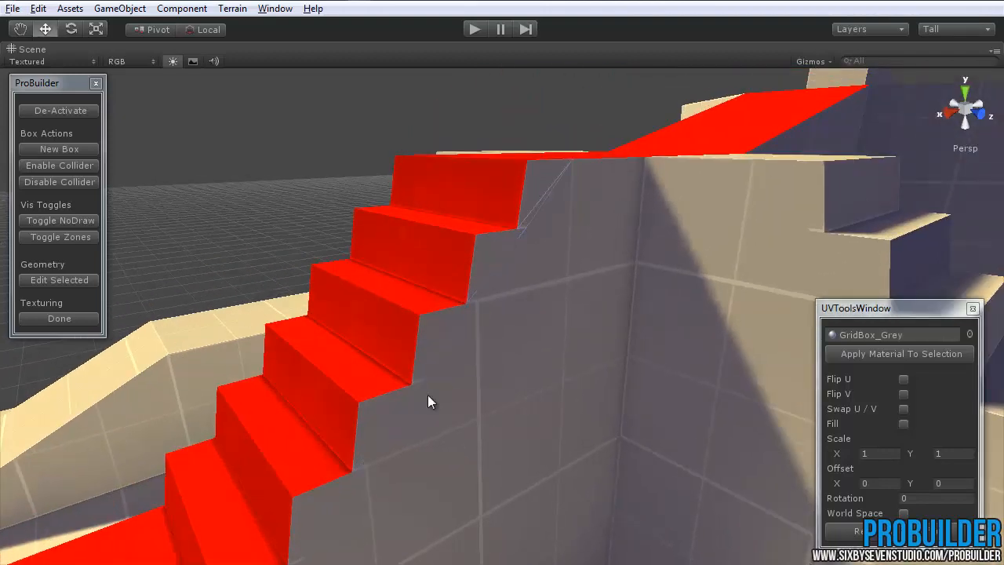
# - View the staircase's side and reopen the material list for GridBox_Blue
pyautogui.moveTo(427, 402); pyautogui.dragTo(773, 430)
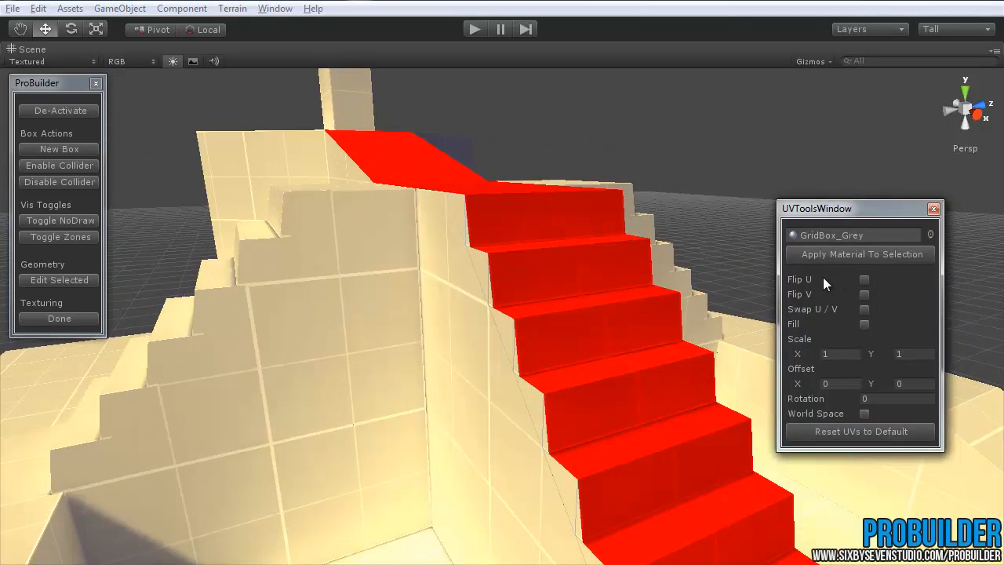
pyautogui.moveTo(887, 447)
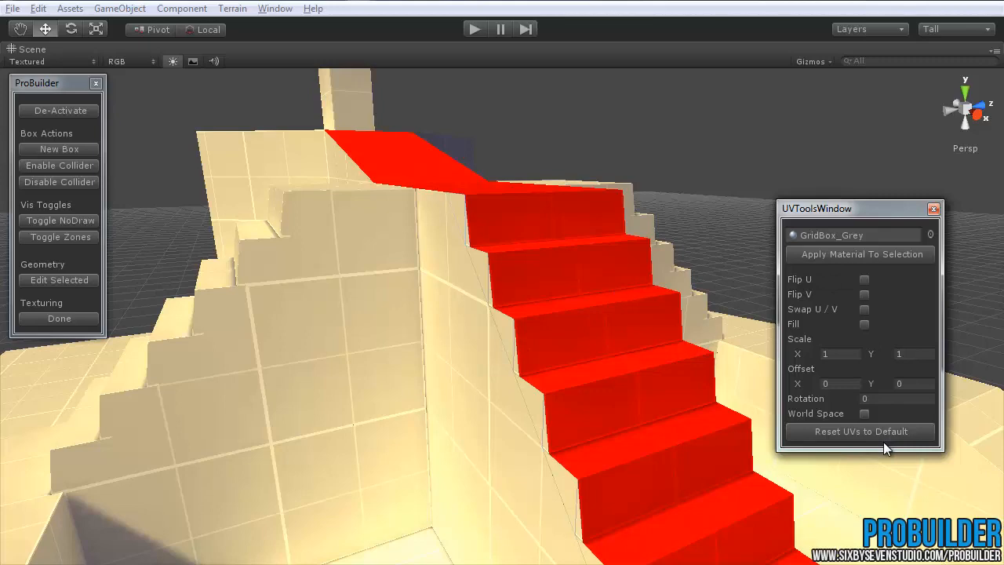
pyautogui.moveTo(831, 453)
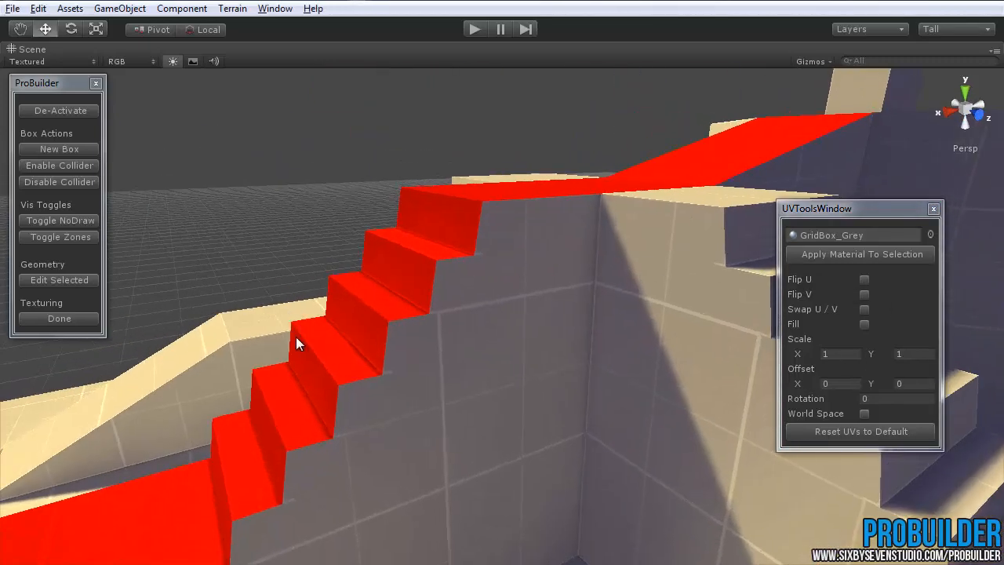
pyautogui.moveTo(298, 343); pyautogui.dragTo(490, 419)
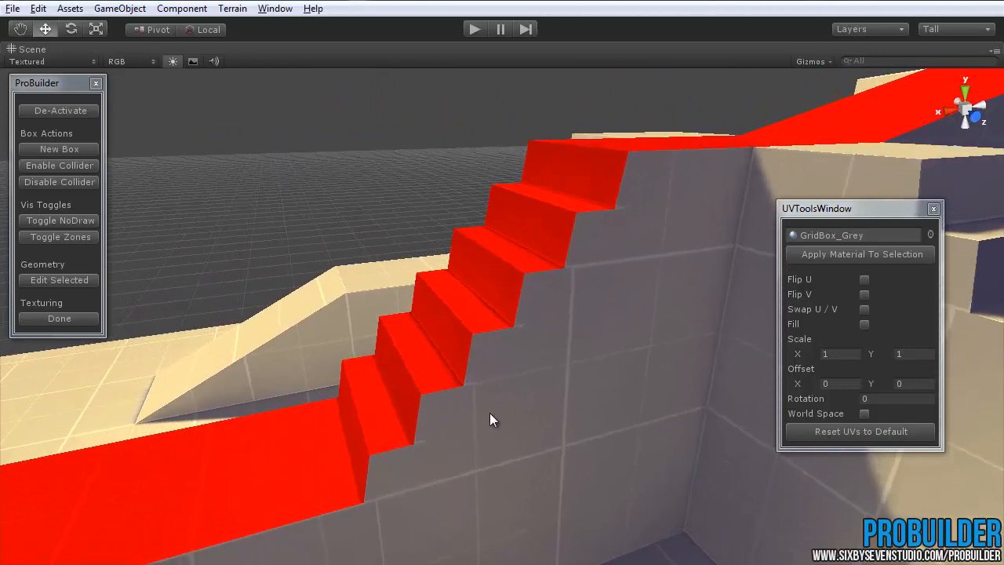
pyautogui.moveTo(933, 239)
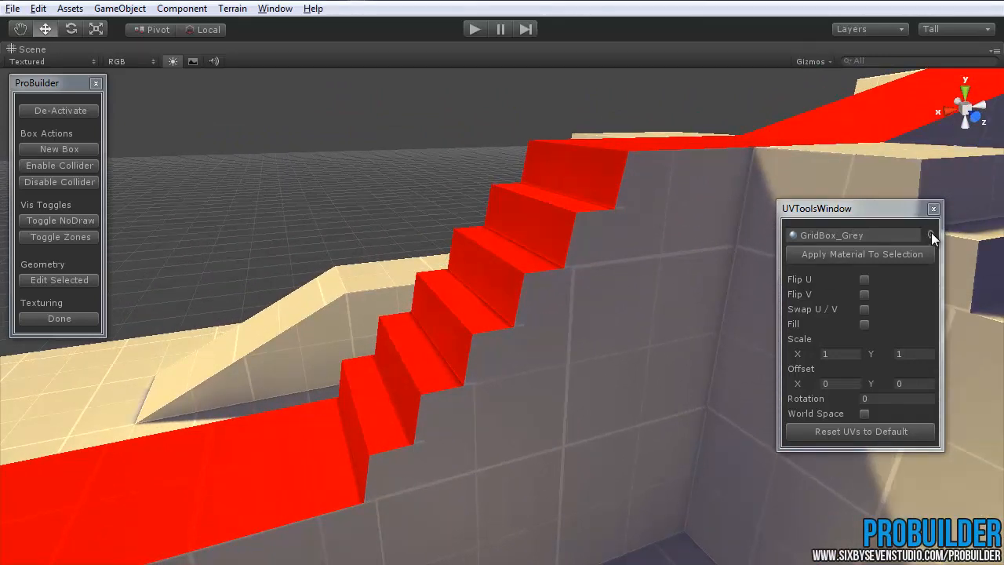
pyautogui.click(931, 234)
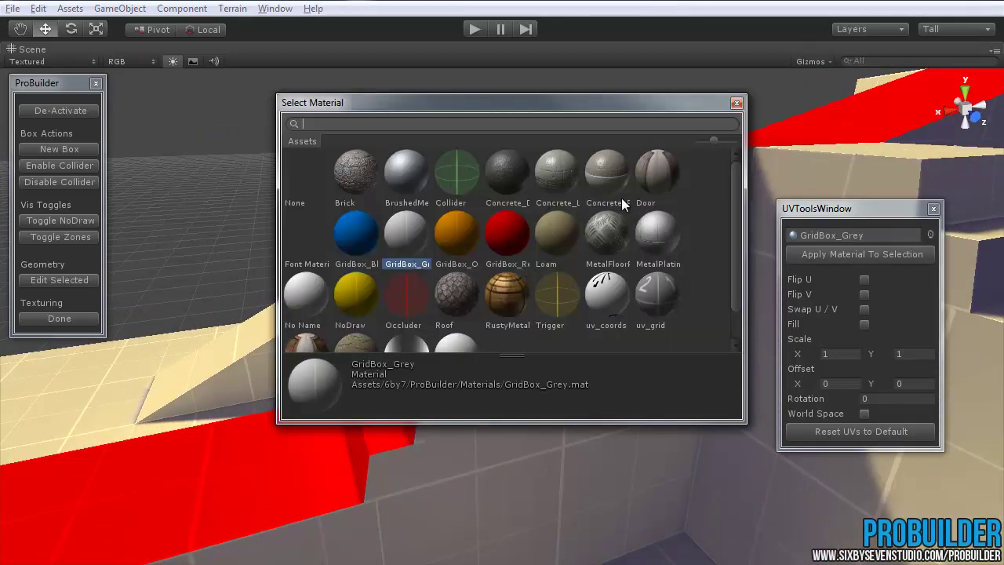
pyautogui.moveTo(408, 271)
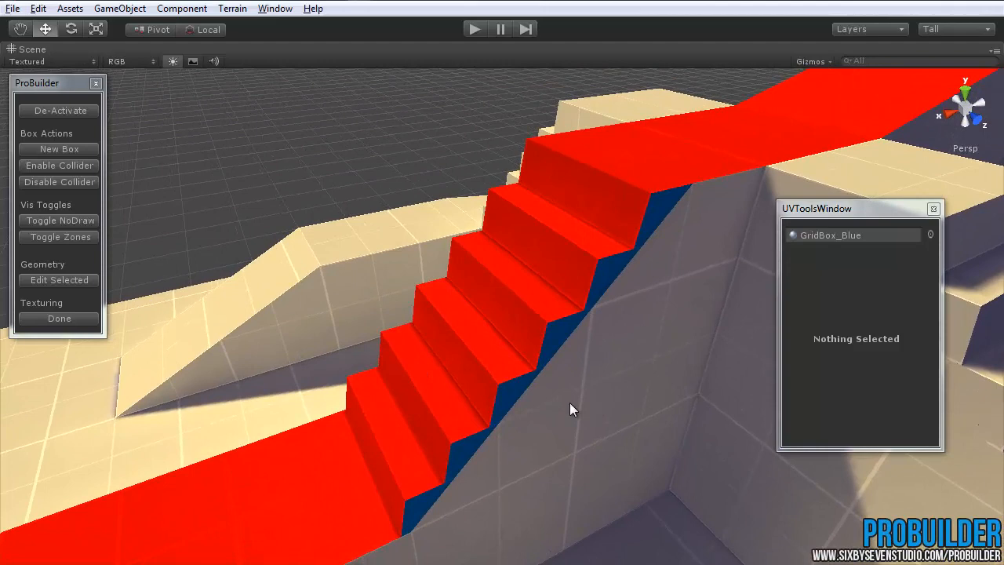
# - Apply GridBox_Red to the lower and upper ramps, then clear the selection
pyautogui.moveTo(573, 408); pyautogui.dragTo(412, 498)
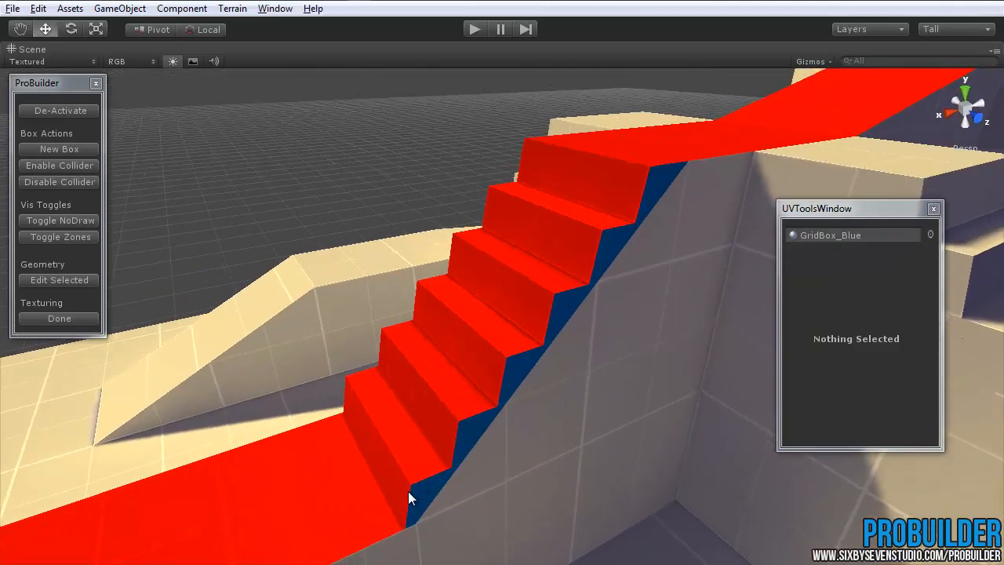
pyautogui.moveTo(136, 375)
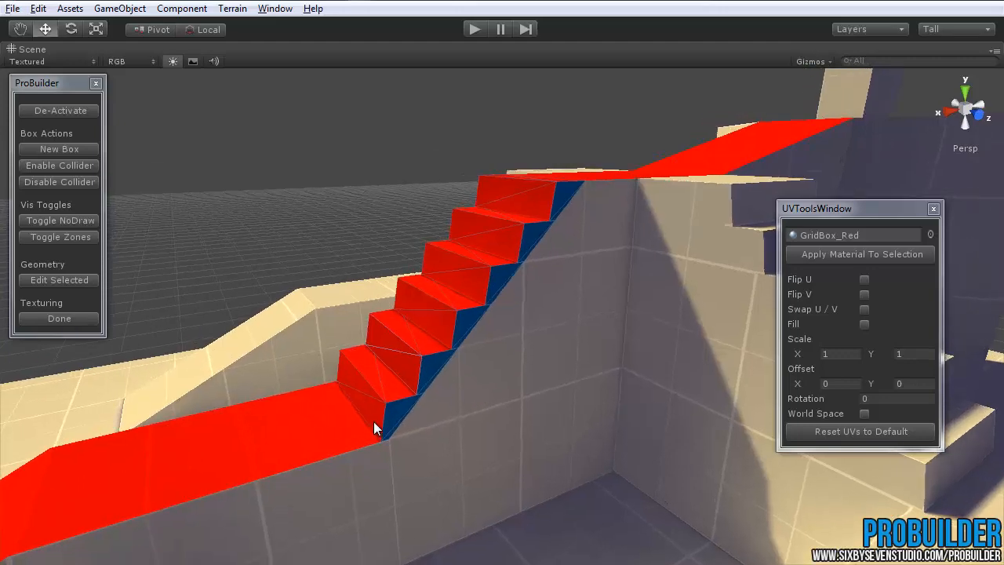
pyautogui.moveTo(573, 192)
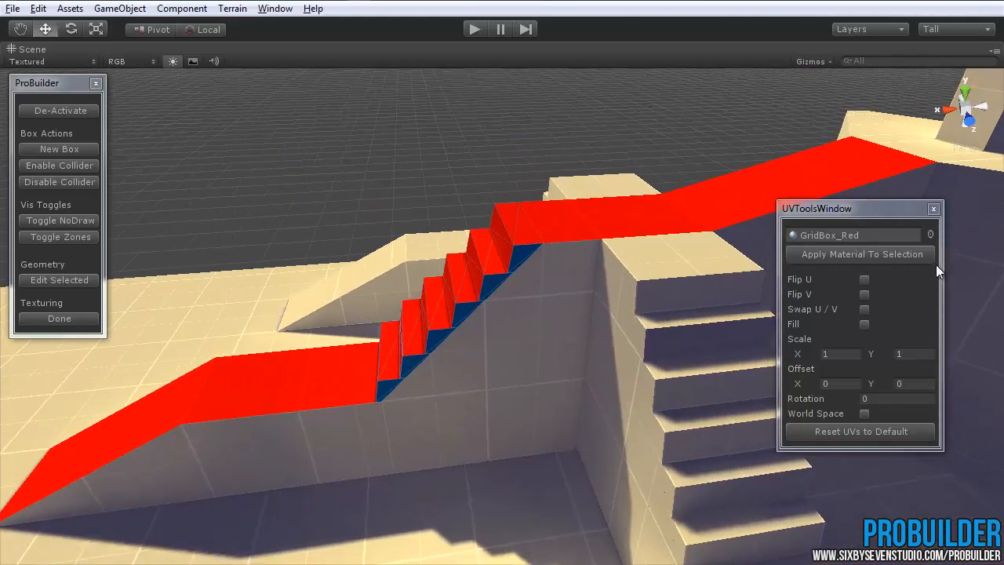
pyautogui.click(792, 235)
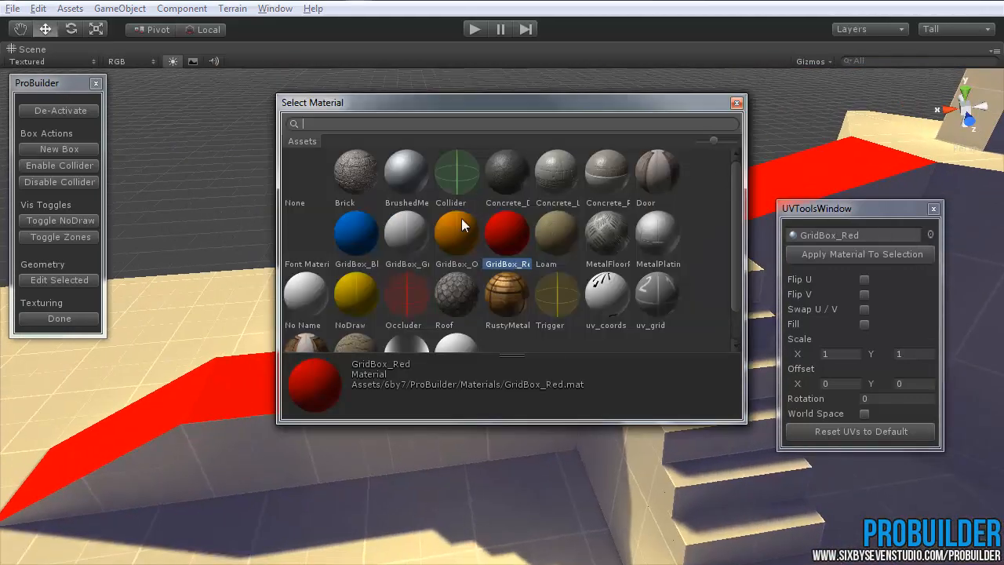
pyautogui.moveTo(463, 212)
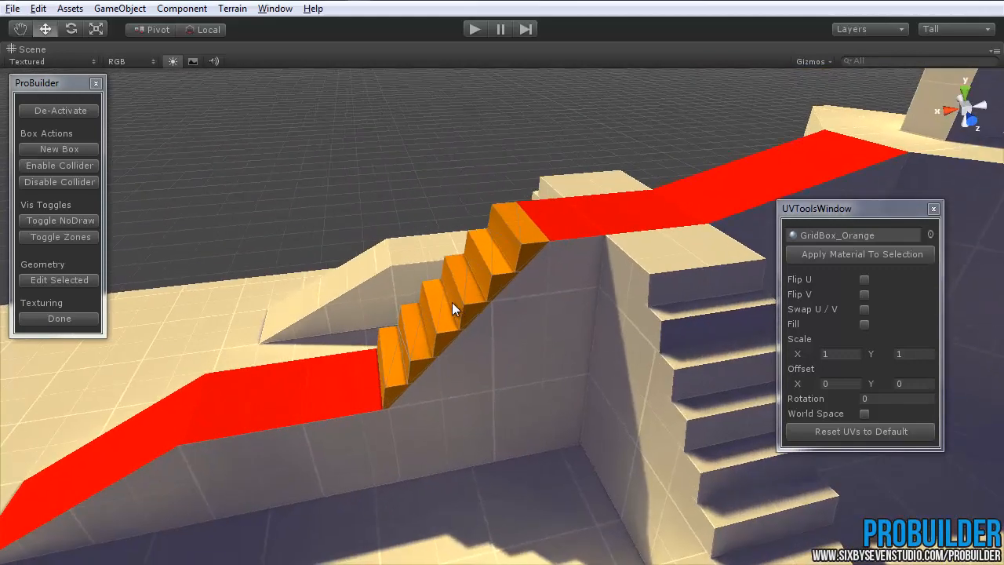
pyautogui.click(931, 234)
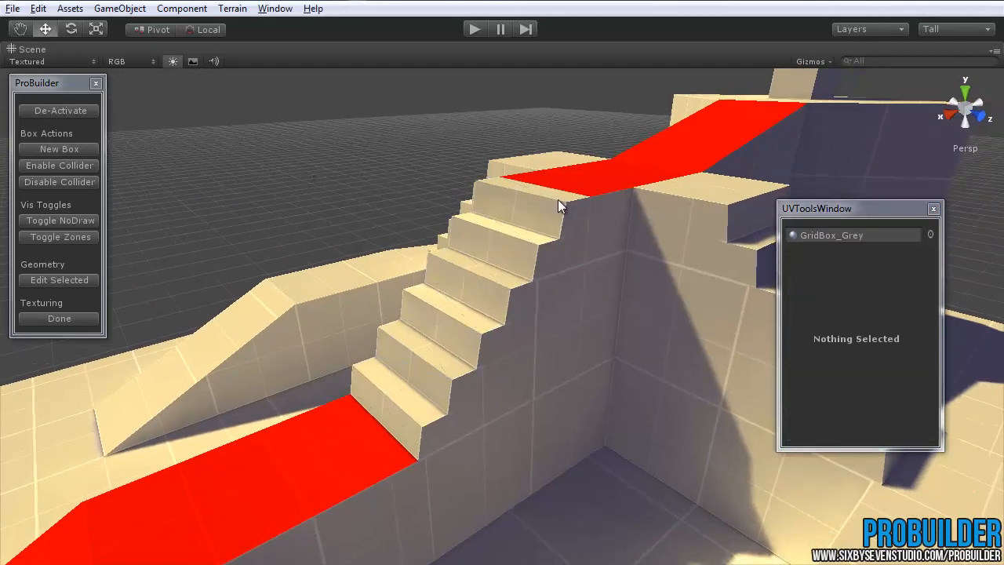
# - Orbit to view the continuous red carpet running up the staircase
pyautogui.moveTo(560, 206); pyautogui.dragTo(569, 205)
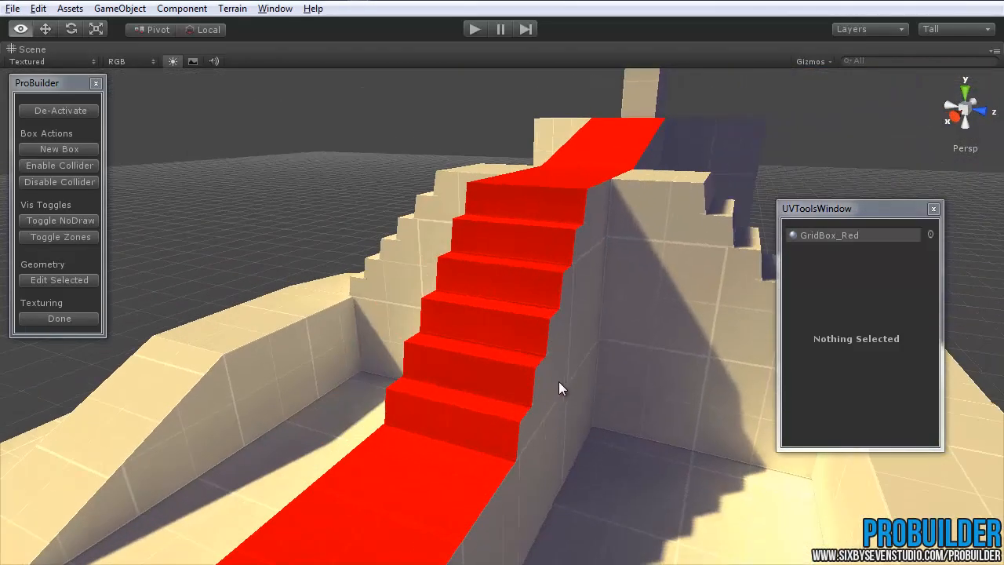
pyautogui.moveTo(560, 388); pyautogui.dragTo(494, 407)
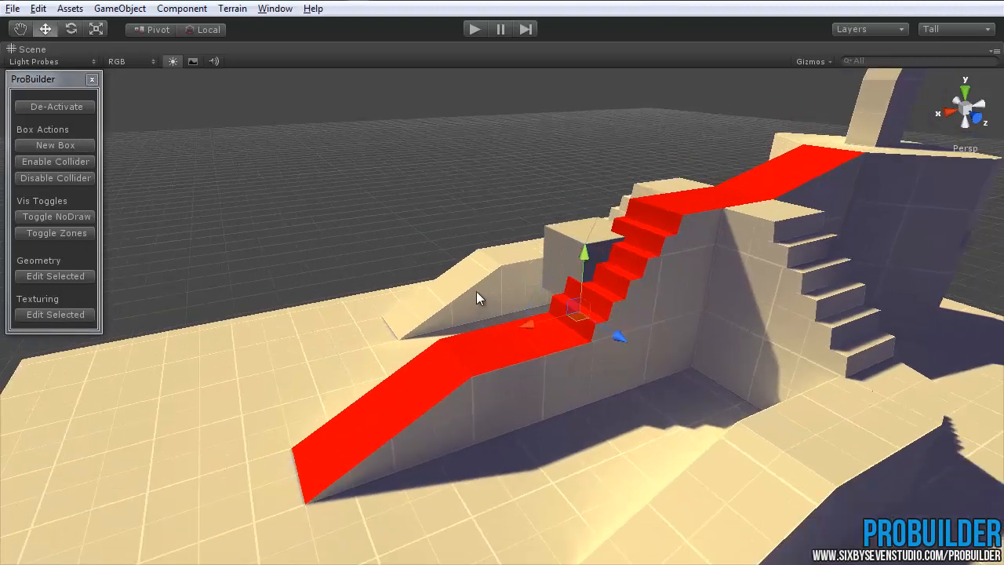
# - Orbit to view the new test box beside the staircase from above
pyautogui.moveTo(478, 296); pyautogui.dragTo(149, 479)
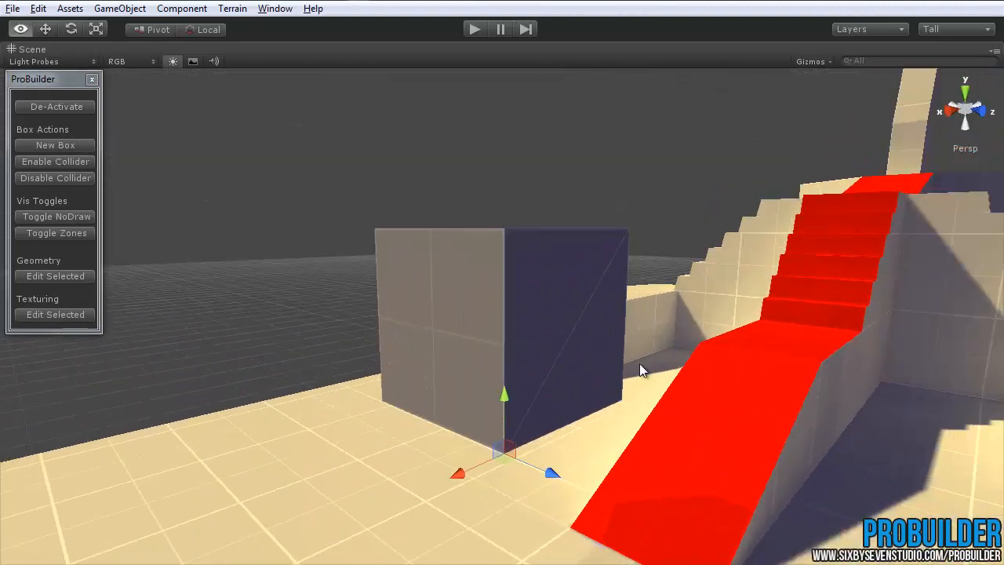
pyautogui.moveTo(641, 370); pyautogui.dragTo(455, 349)
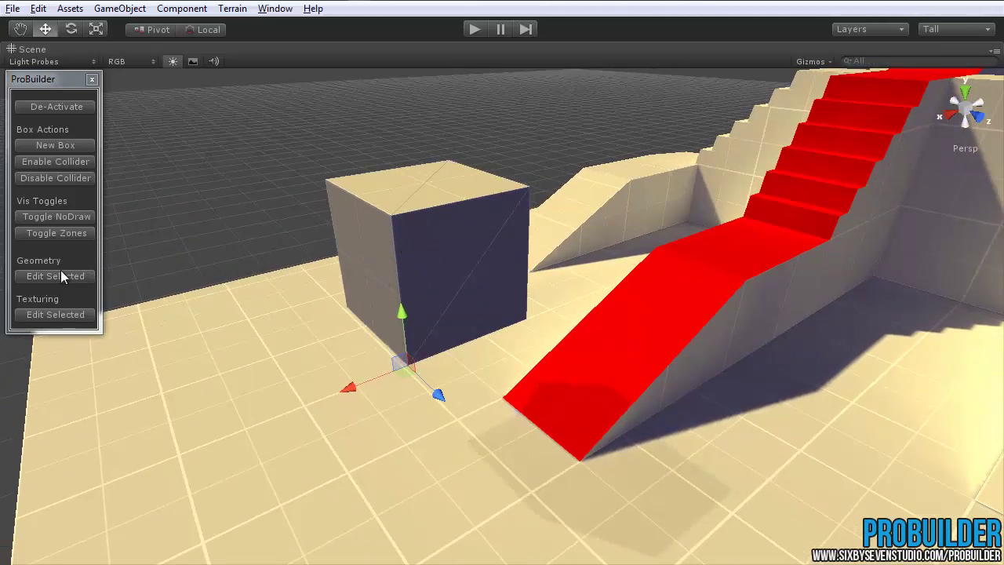
pyautogui.moveTo(48, 306)
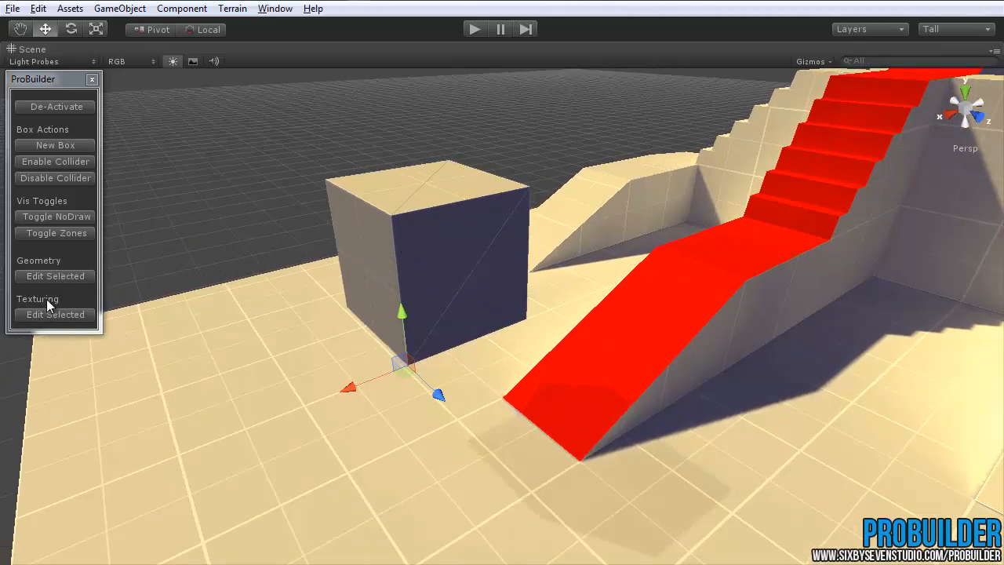
# - Apply the numbered uv_grid material to the test box's faces
pyautogui.click(55, 314)
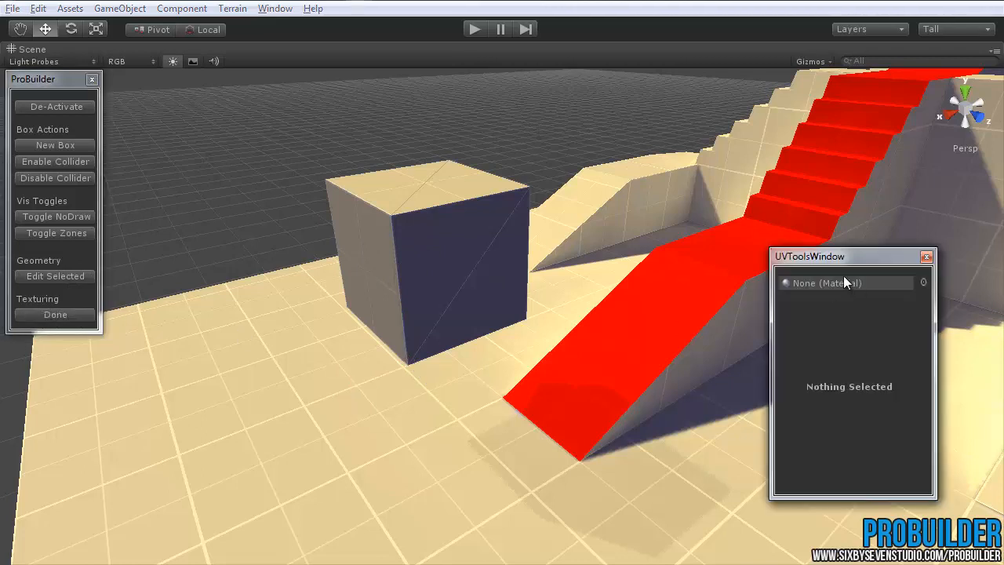
pyautogui.moveTo(831, 255); pyautogui.dragTo(725, 247)
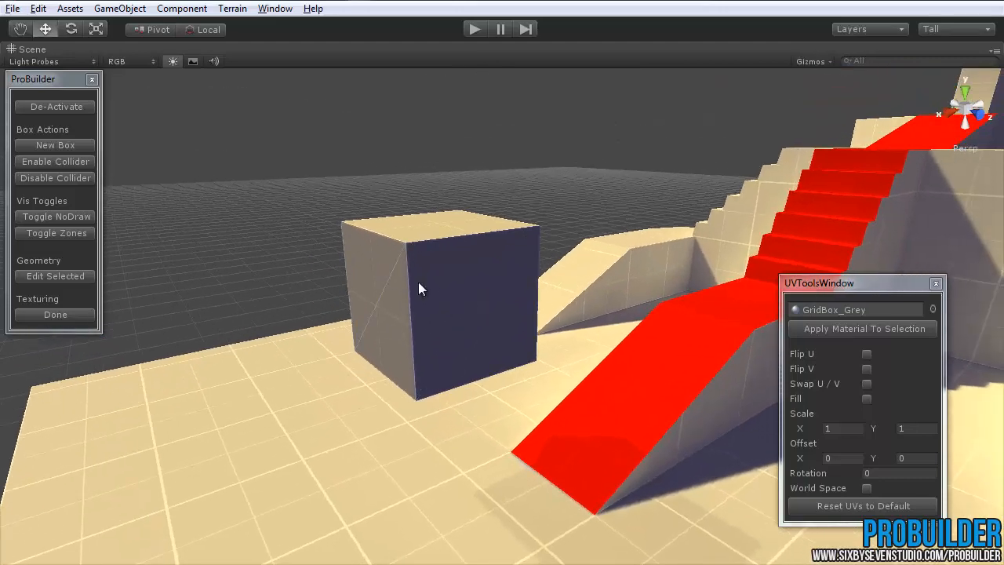
pyautogui.moveTo(423, 290); pyautogui.dragTo(443, 247)
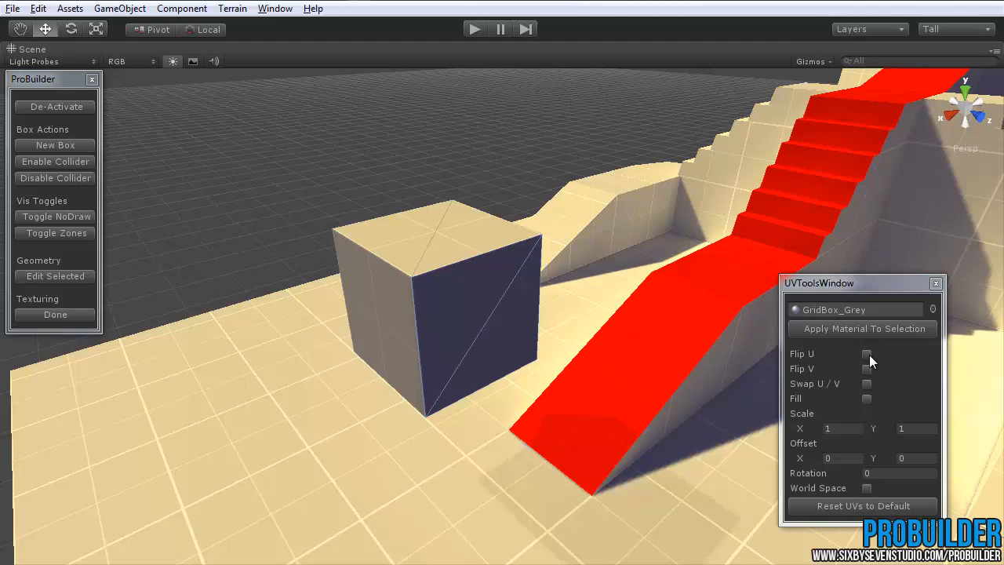
pyautogui.moveTo(894, 424)
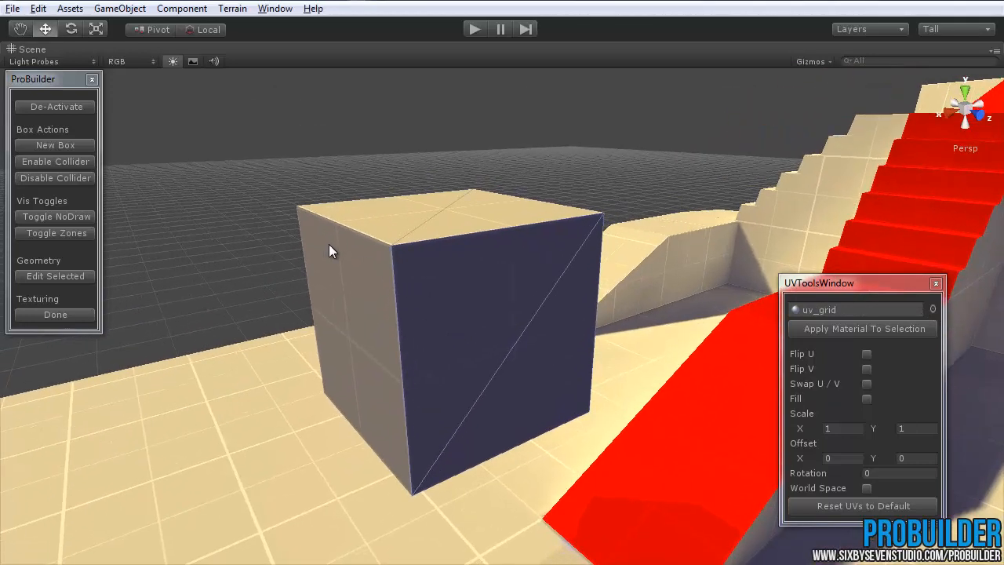
pyautogui.click(451, 216)
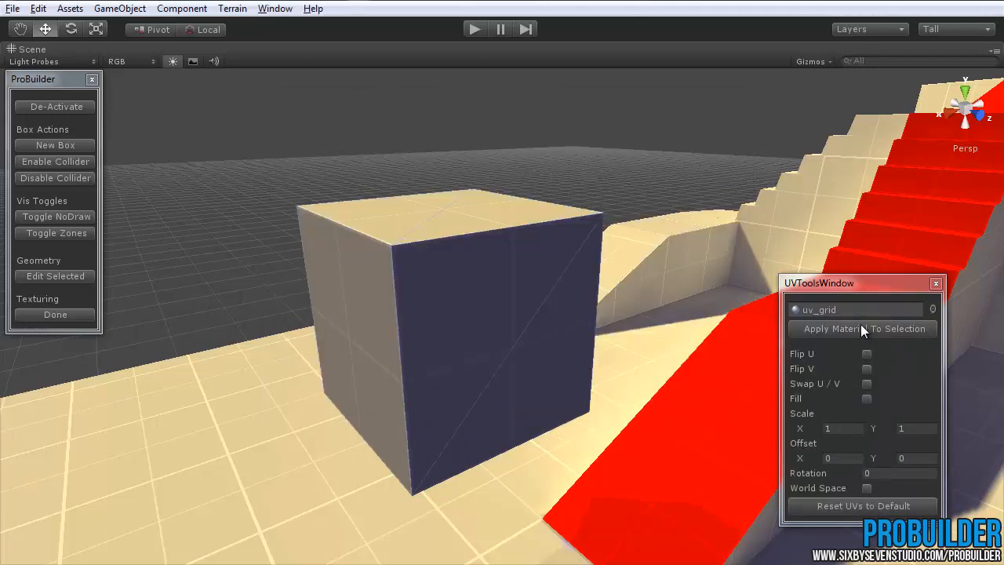
pyautogui.click(862, 328)
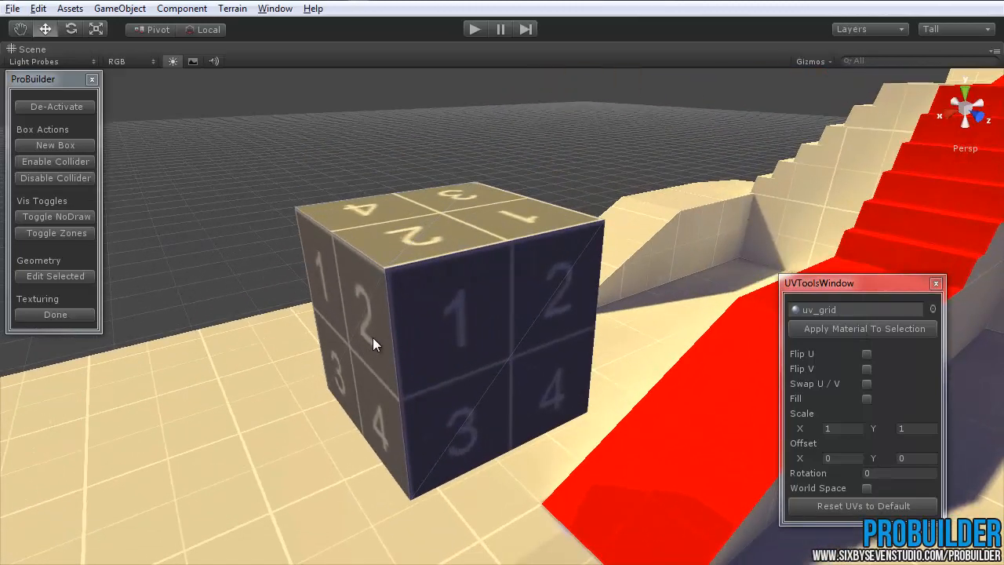
pyautogui.moveTo(375, 343); pyautogui.dragTo(468, 461)
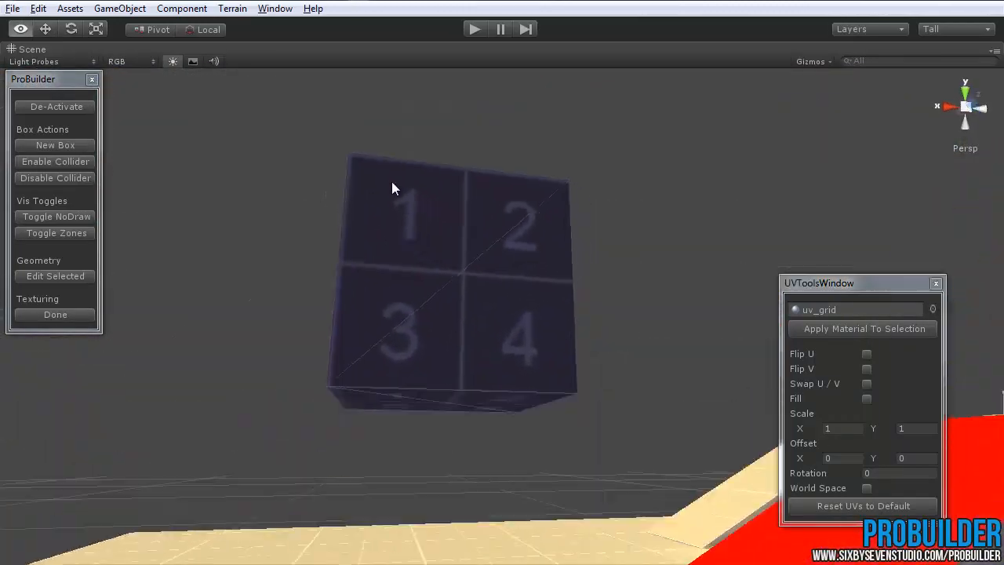
pyautogui.moveTo(392, 189); pyautogui.dragTo(443, 356)
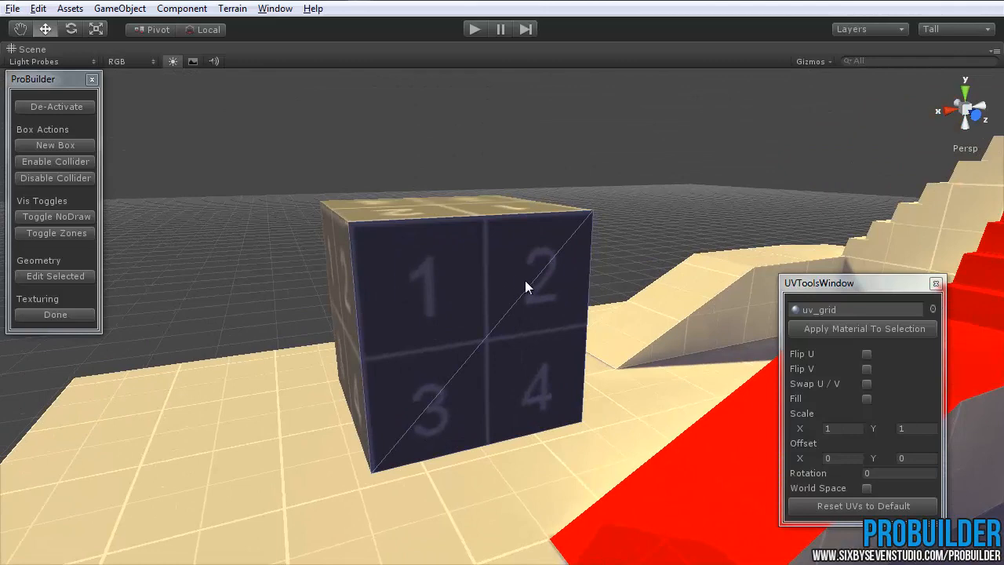
pyautogui.click(867, 354)
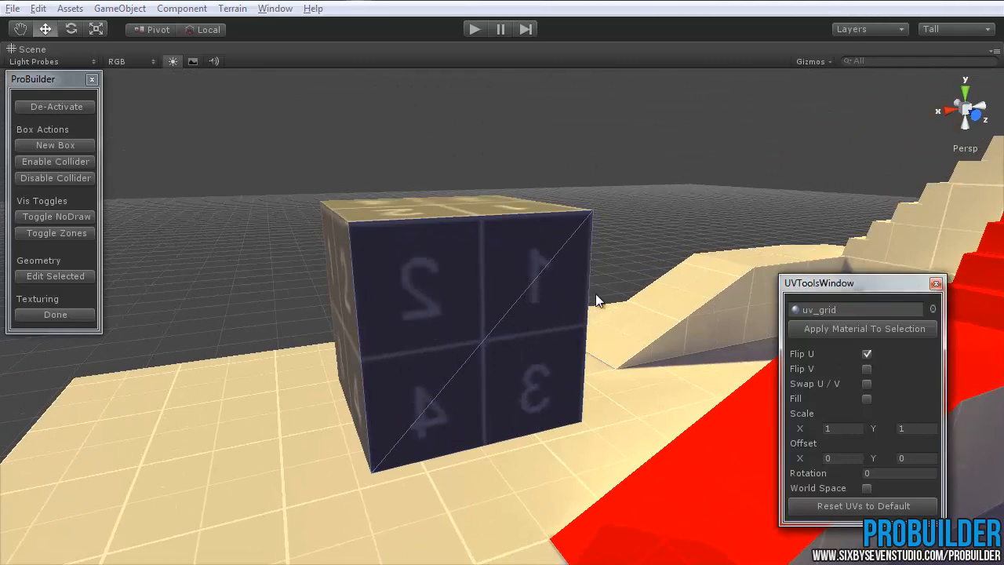
pyautogui.click(867, 353)
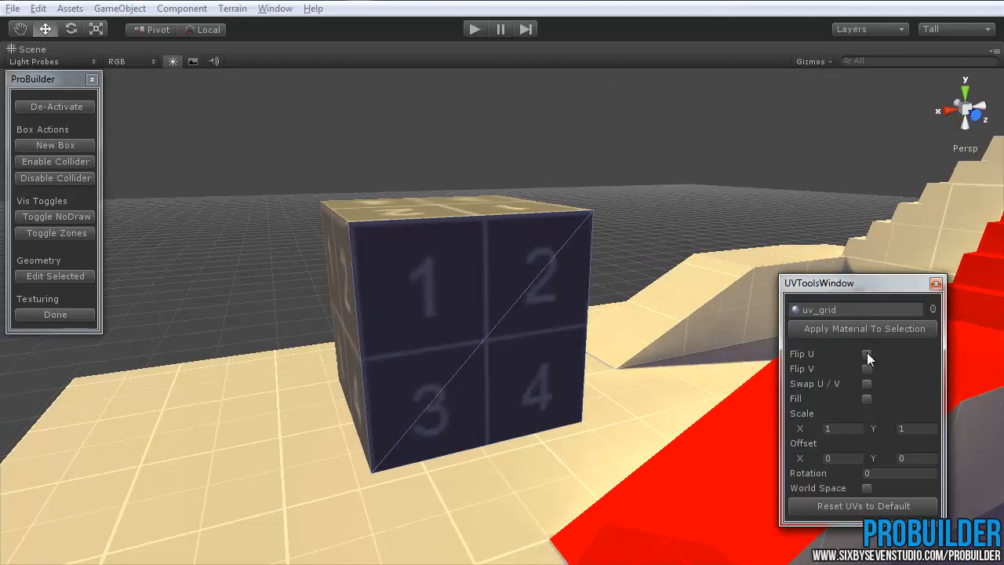
pyautogui.click(867, 368)
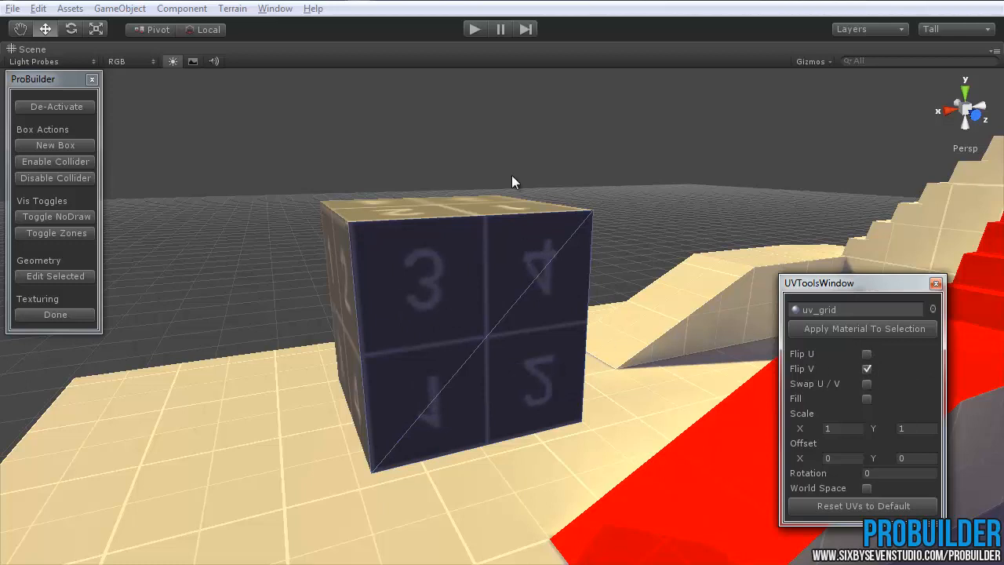
pyautogui.click(866, 368)
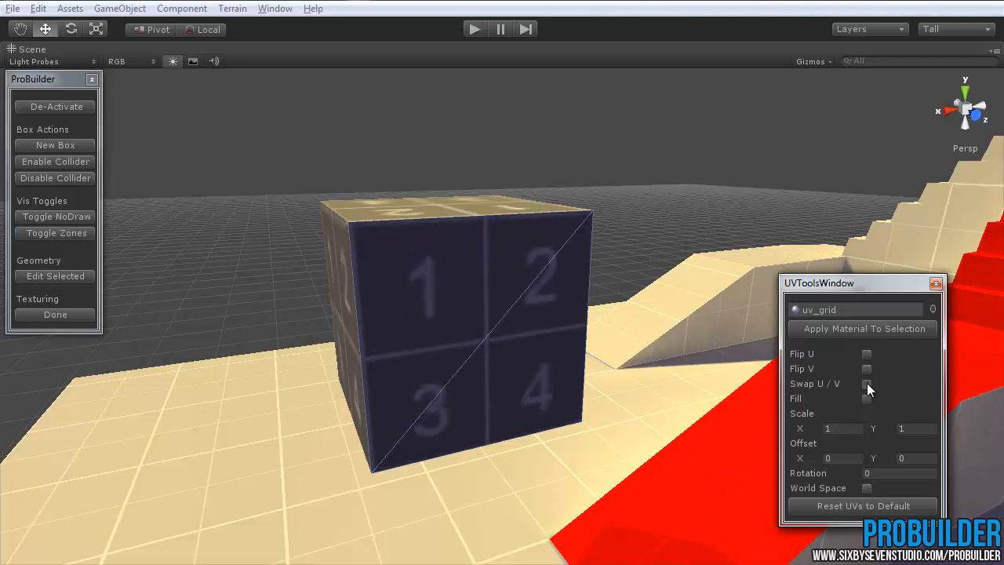
pyautogui.click(866, 383)
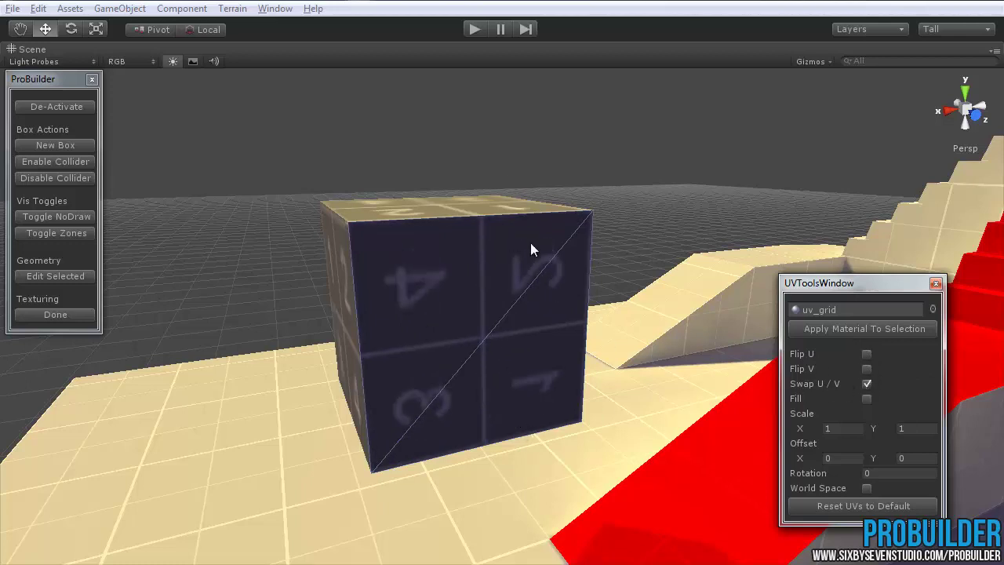
pyautogui.moveTo(534, 249); pyautogui.dragTo(462, 461)
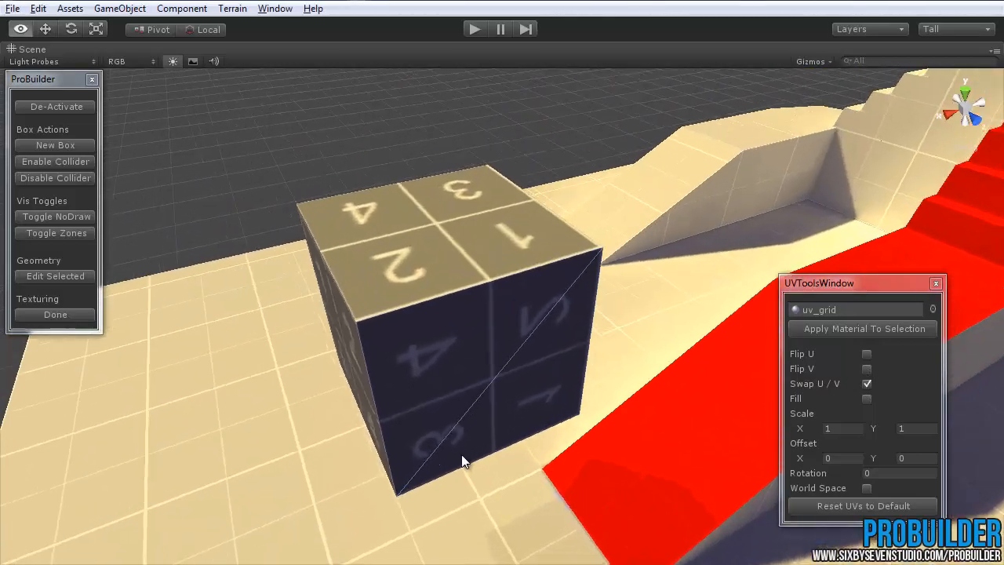
pyautogui.moveTo(463, 459); pyautogui.dragTo(439, 361)
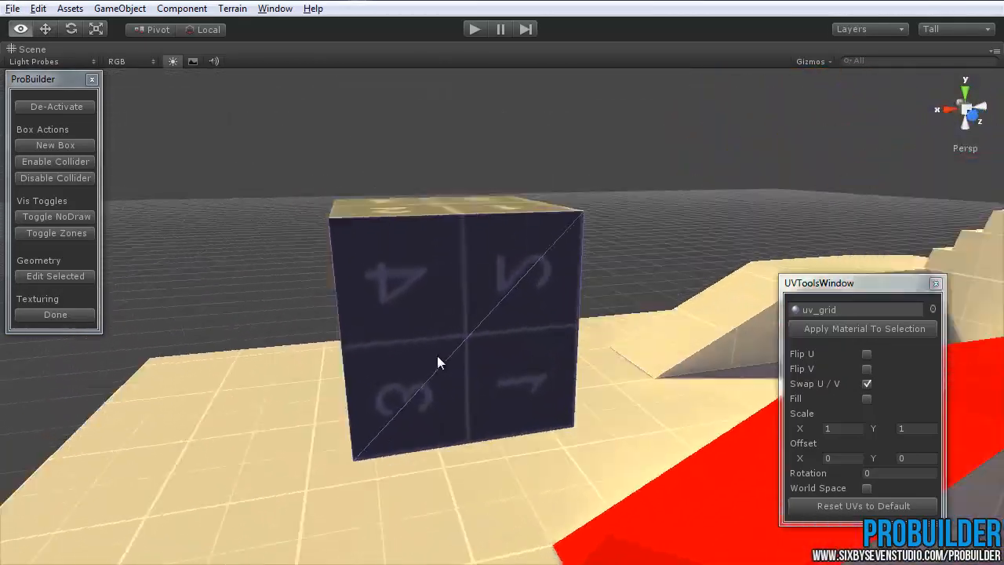
pyautogui.moveTo(439, 361); pyautogui.dragTo(612, 357)
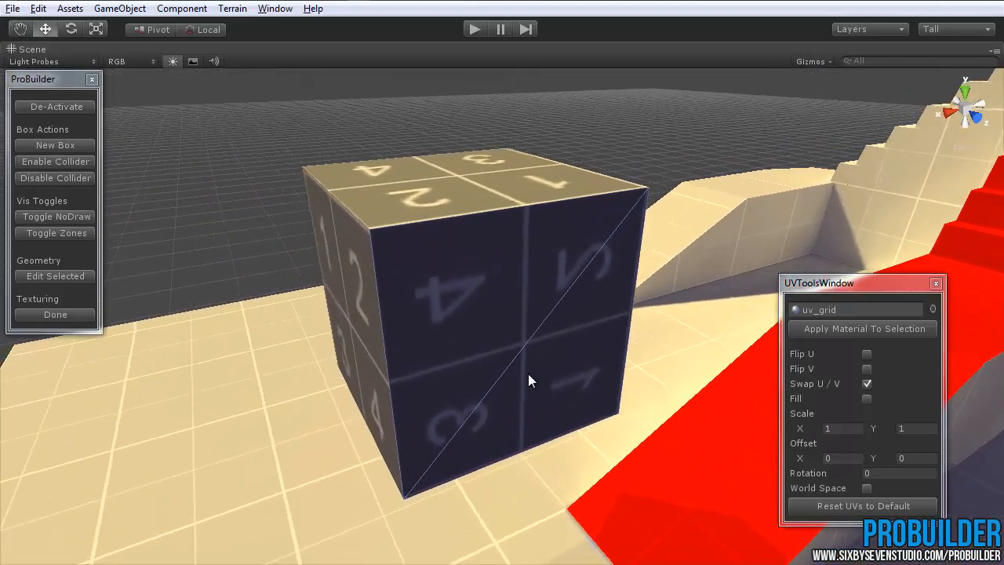
pyautogui.click(867, 384)
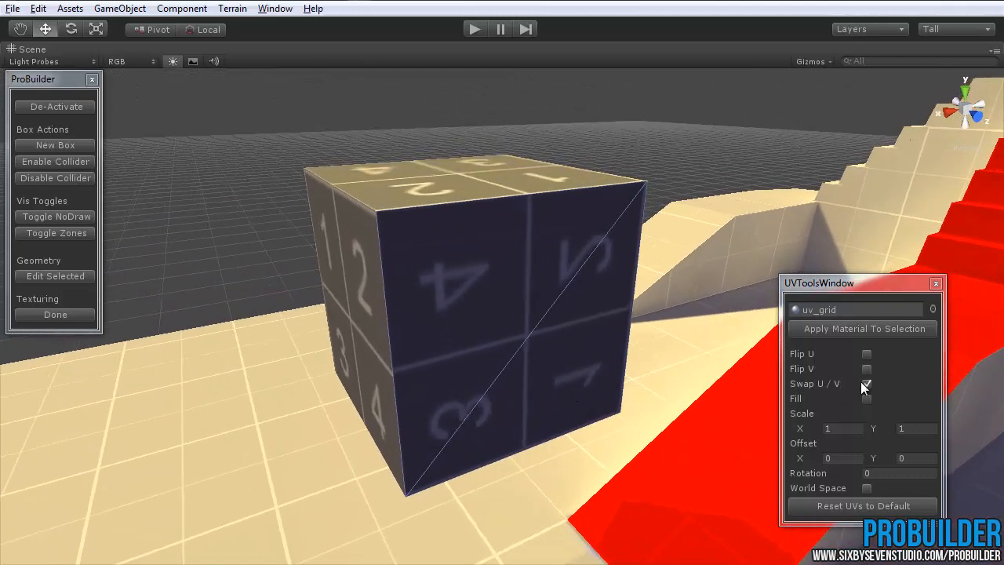
pyautogui.click(865, 383)
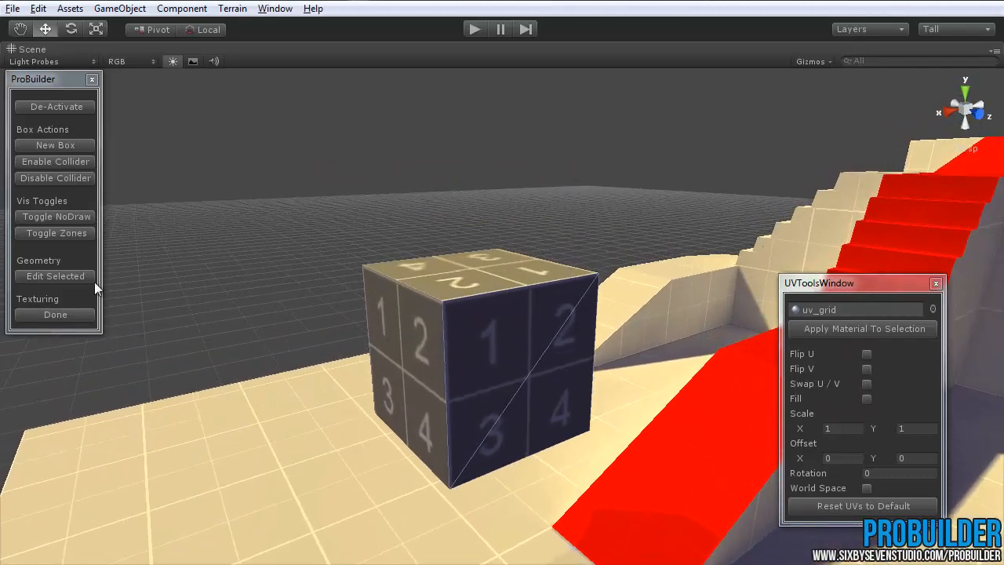
# - Select the tall box's dark front face and tick Fill to stretch one tile
pyautogui.click(936, 283)
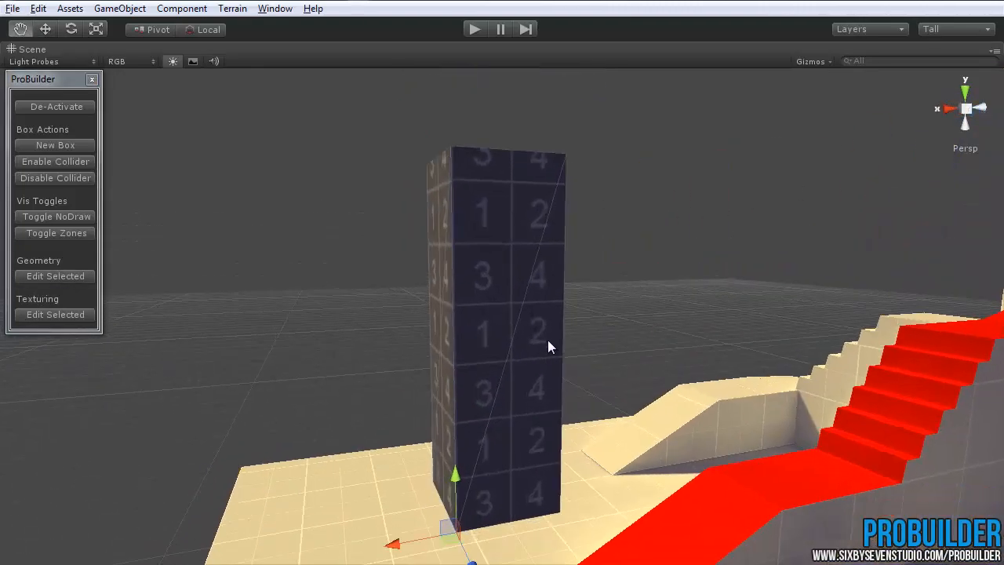
pyautogui.click(55, 314)
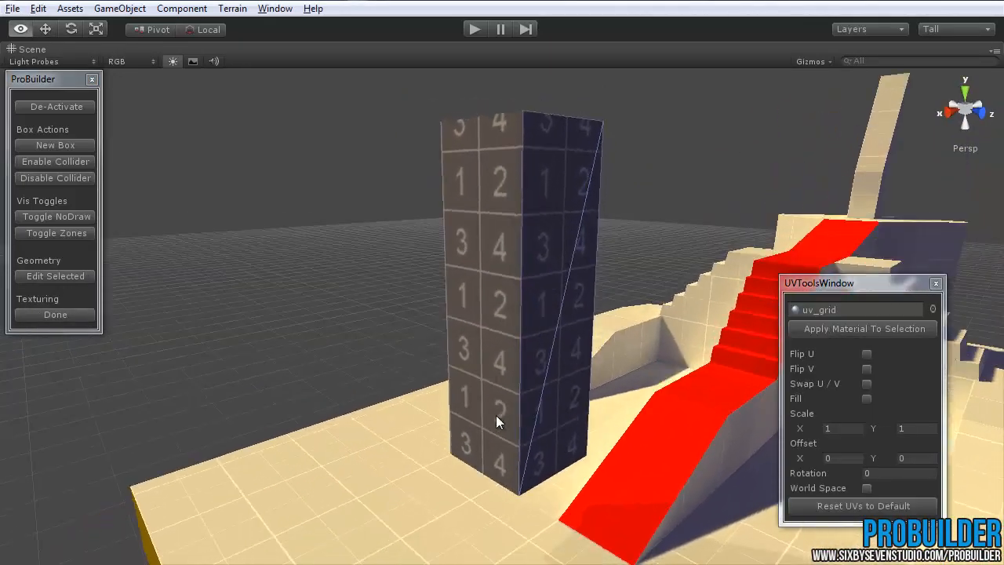
pyautogui.moveTo(502, 423); pyautogui.dragTo(565, 372)
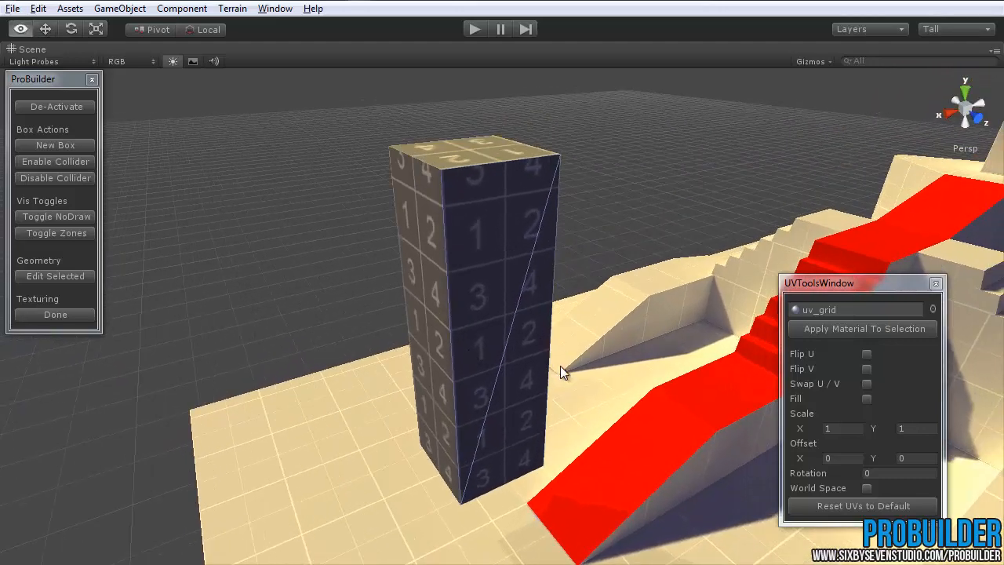
pyautogui.click(866, 399)
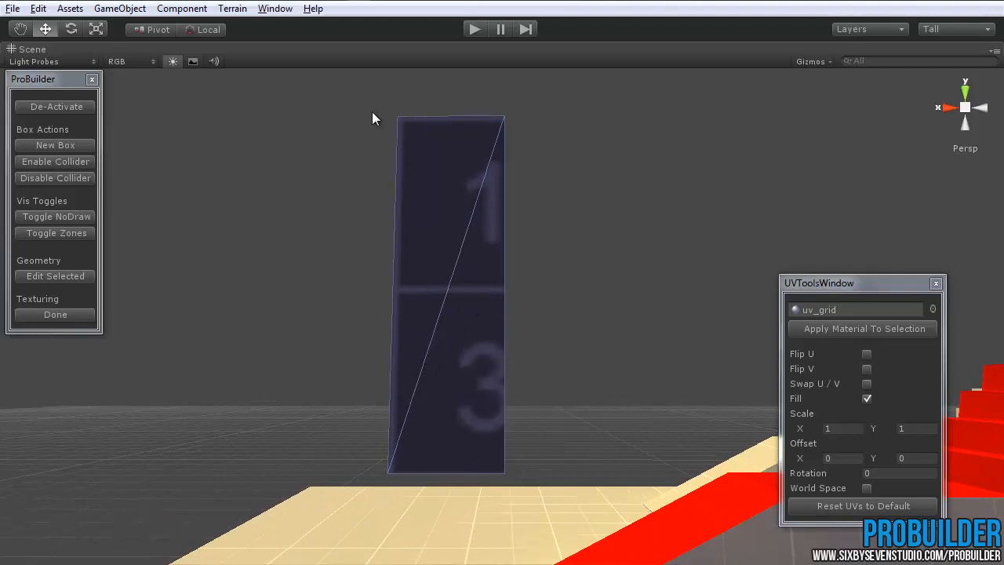
pyautogui.moveTo(549, 424)
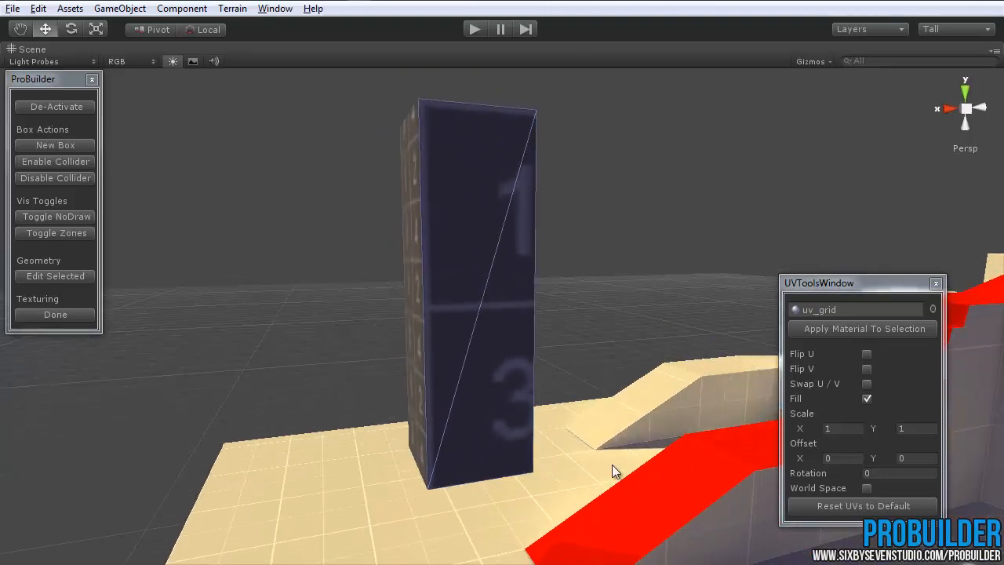
pyautogui.moveTo(615, 470); pyautogui.dragTo(471, 255)
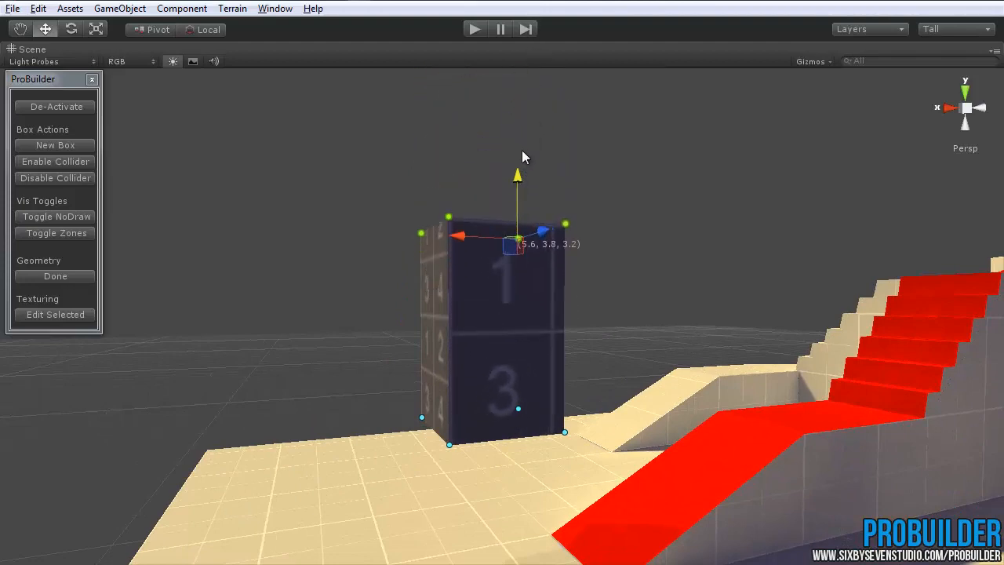
# - Untick Fill and transform the face's grid texture, setting rotation to 148.92
pyautogui.click(55, 314)
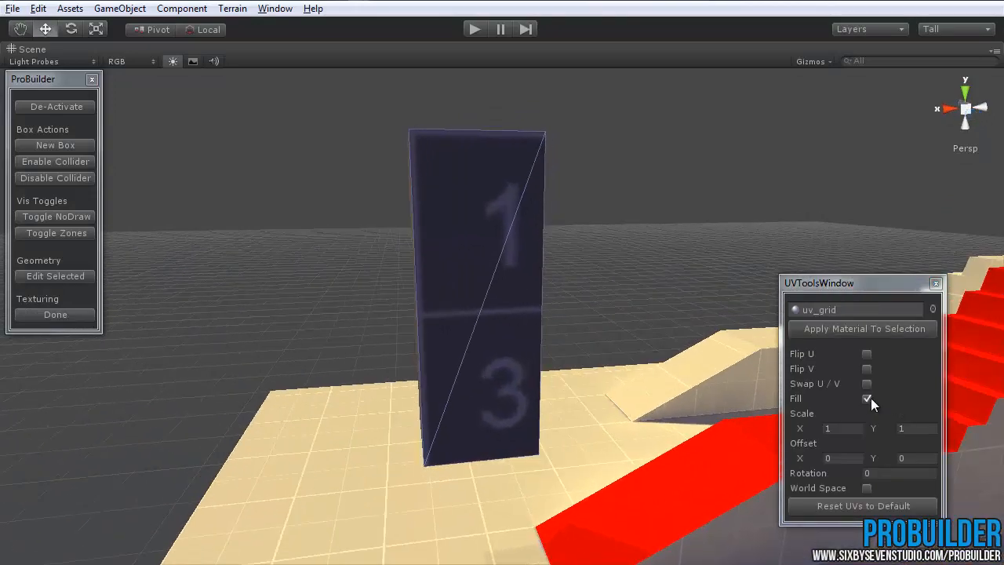
pyautogui.click(867, 398)
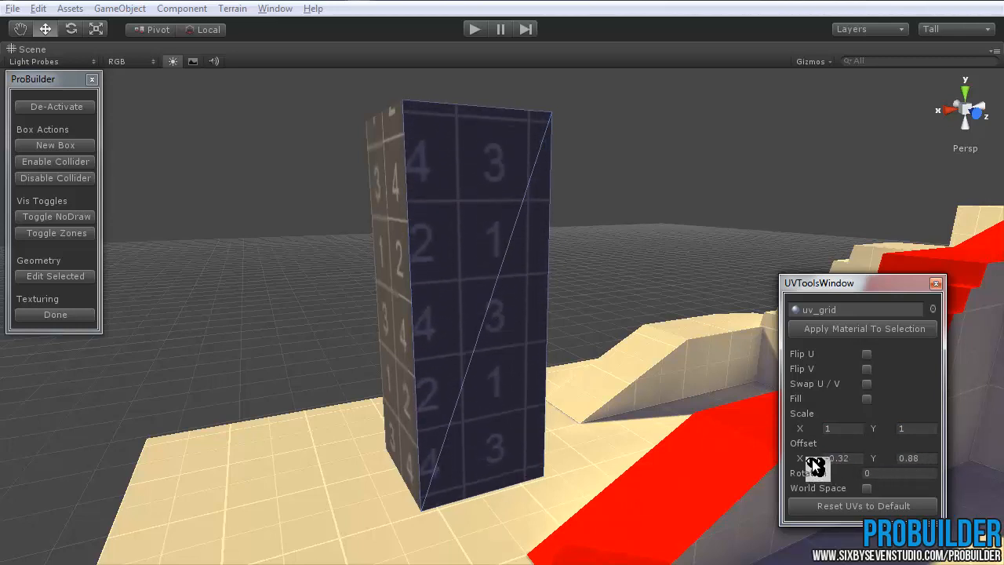
pyautogui.tripleClick(840, 457)
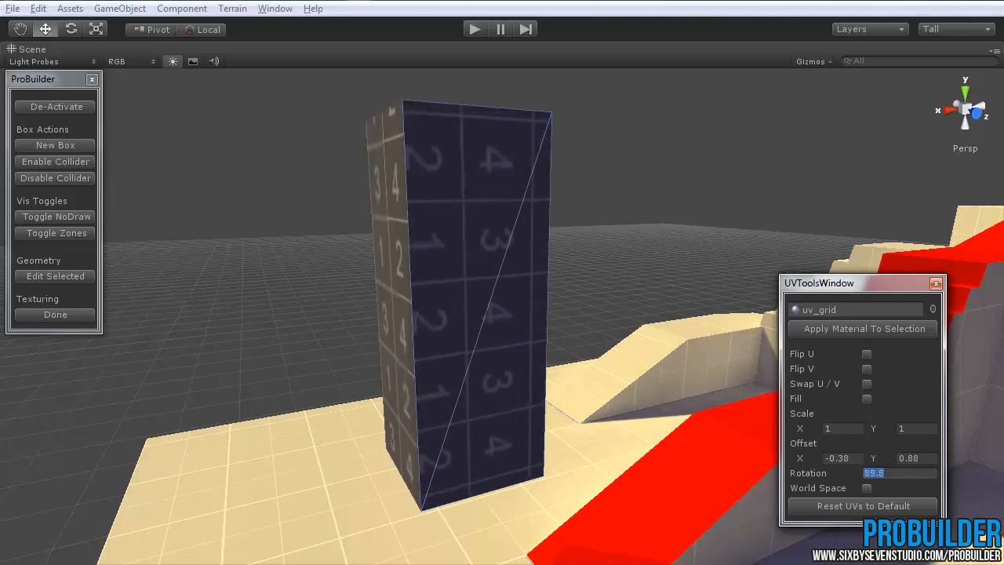
pyautogui.write('148.92')
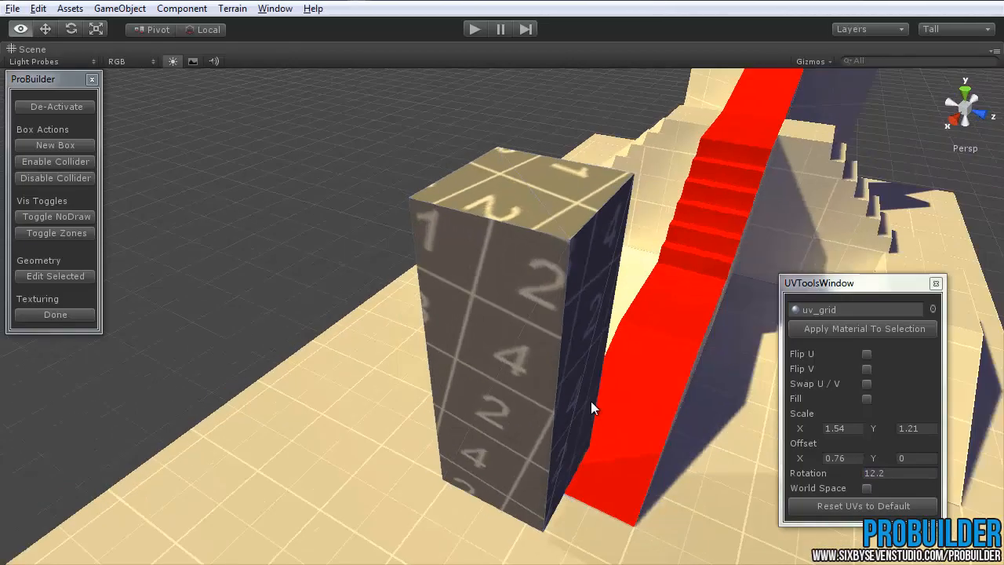
# - Reset the tall test box's UVs to default and inspect it from several angles
pyautogui.moveTo(592, 408); pyautogui.dragTo(530, 321)
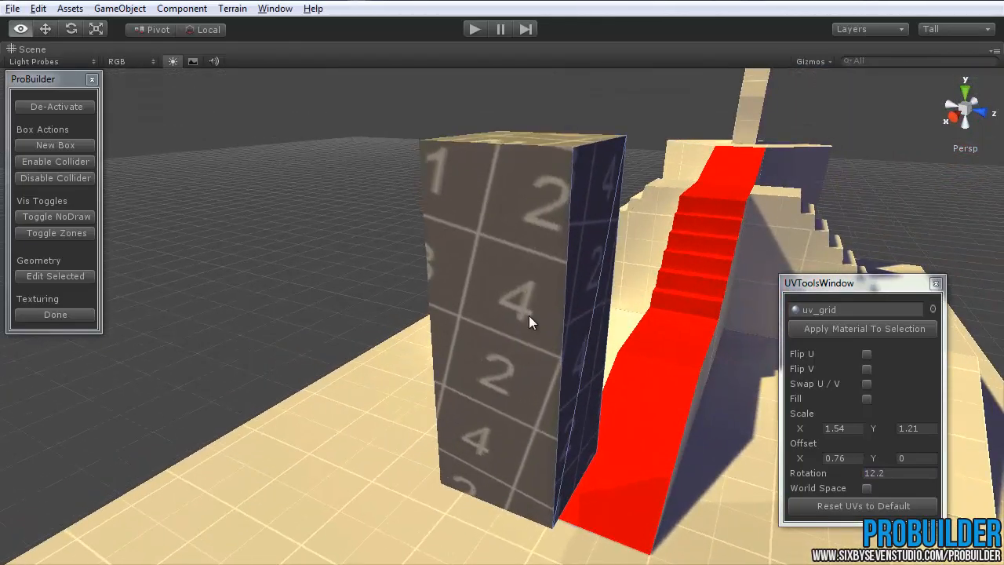
pyautogui.moveTo(531, 322); pyautogui.dragTo(563, 411)
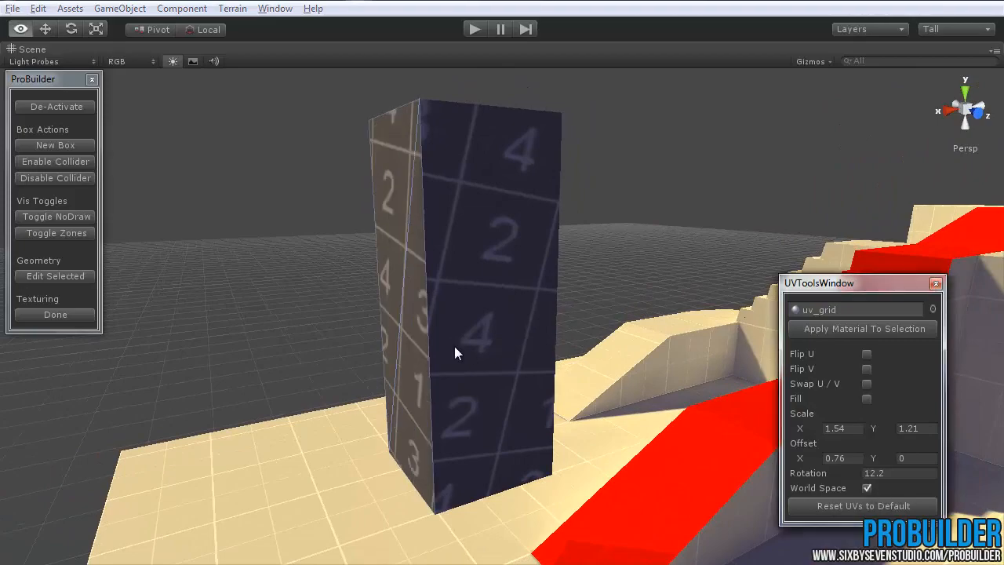
pyautogui.moveTo(457, 353); pyautogui.dragTo(620, 403)
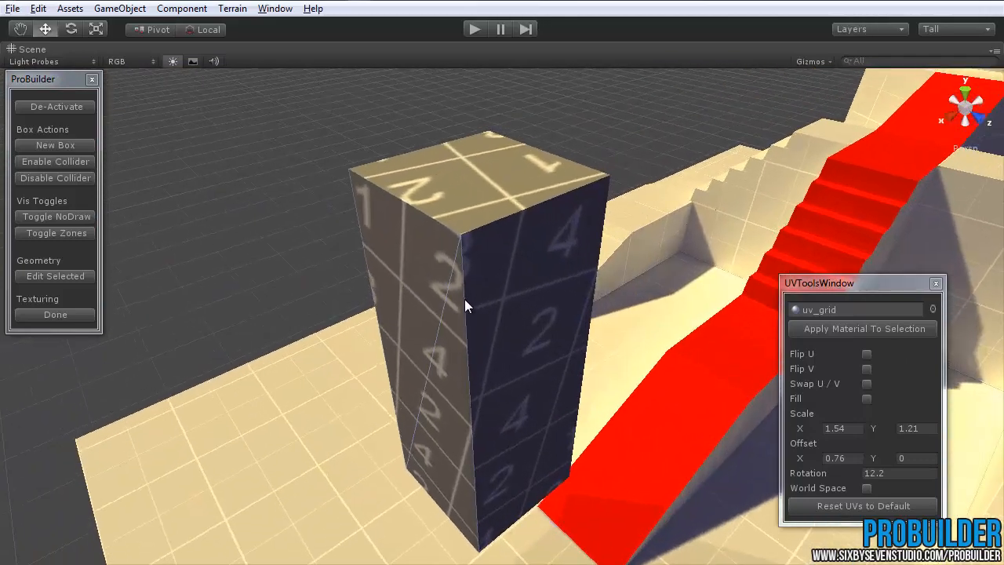
pyautogui.moveTo(516, 286)
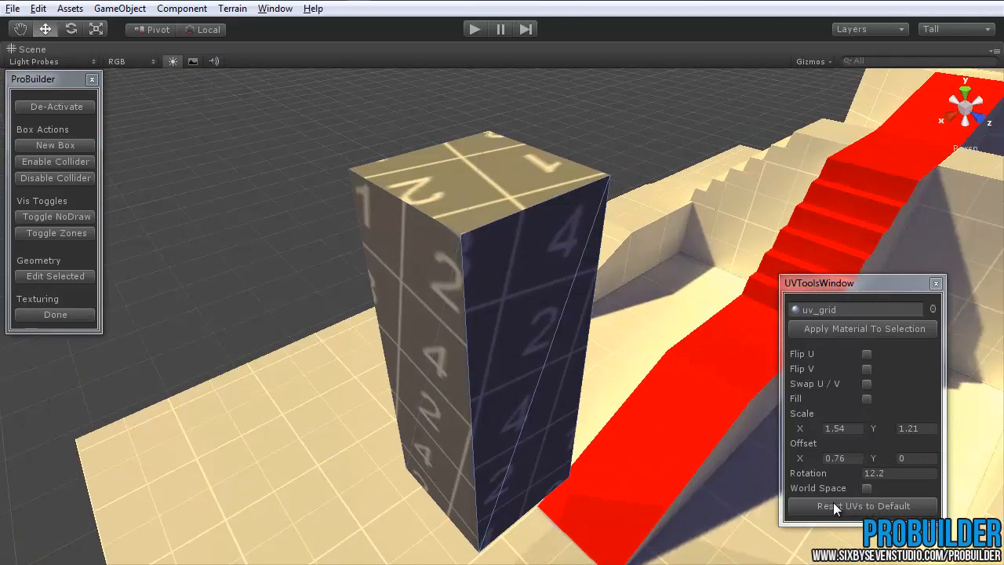
pyautogui.click(862, 506)
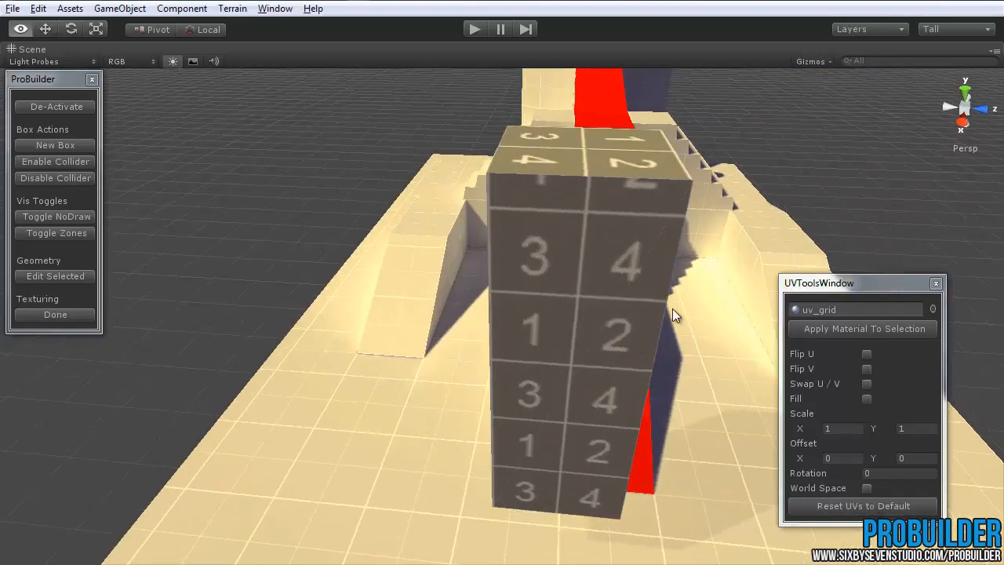
pyautogui.moveTo(675, 314); pyautogui.dragTo(591, 251)
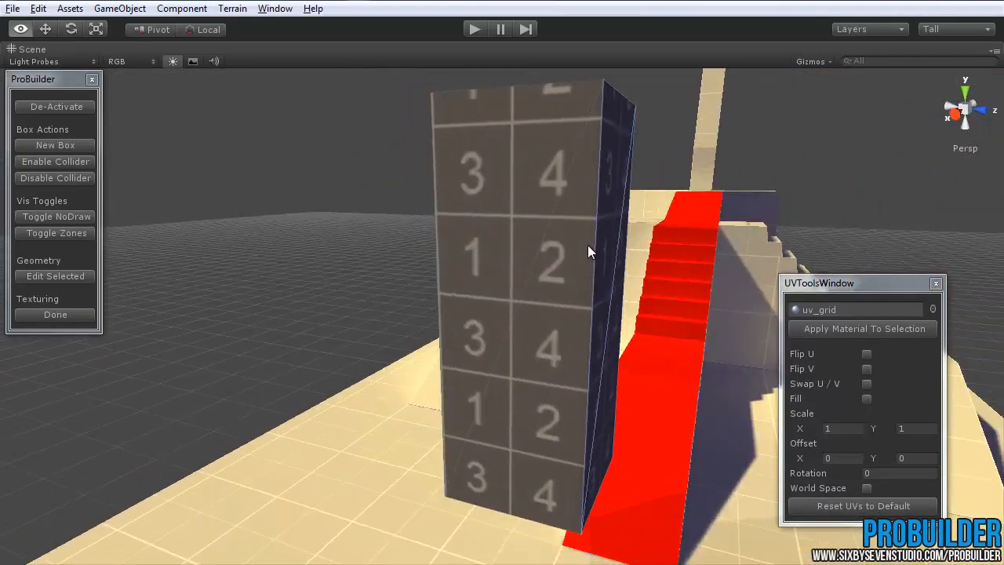
pyautogui.moveTo(591, 252); pyautogui.dragTo(462, 358)
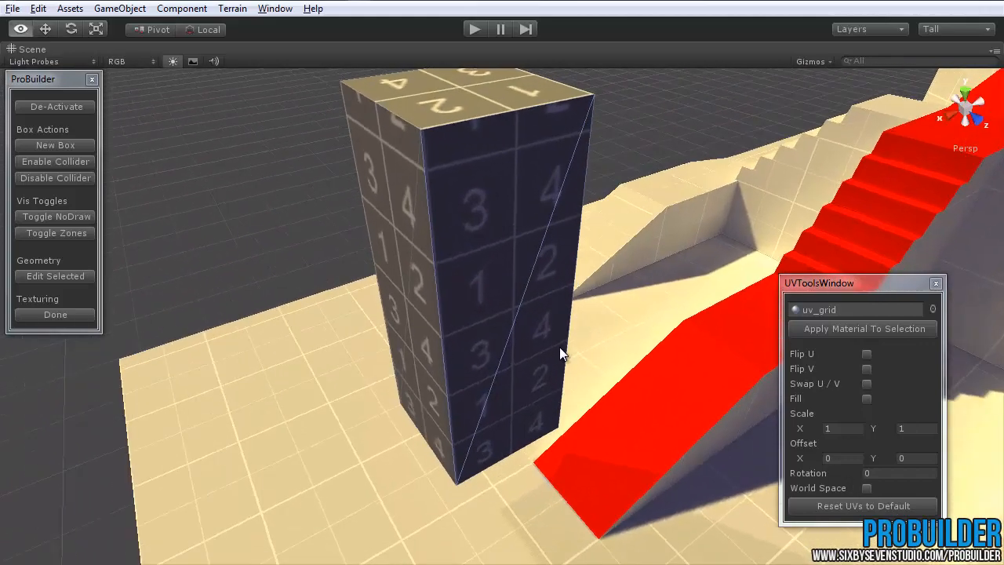
pyautogui.moveTo(561, 353); pyautogui.dragTo(451, 333)
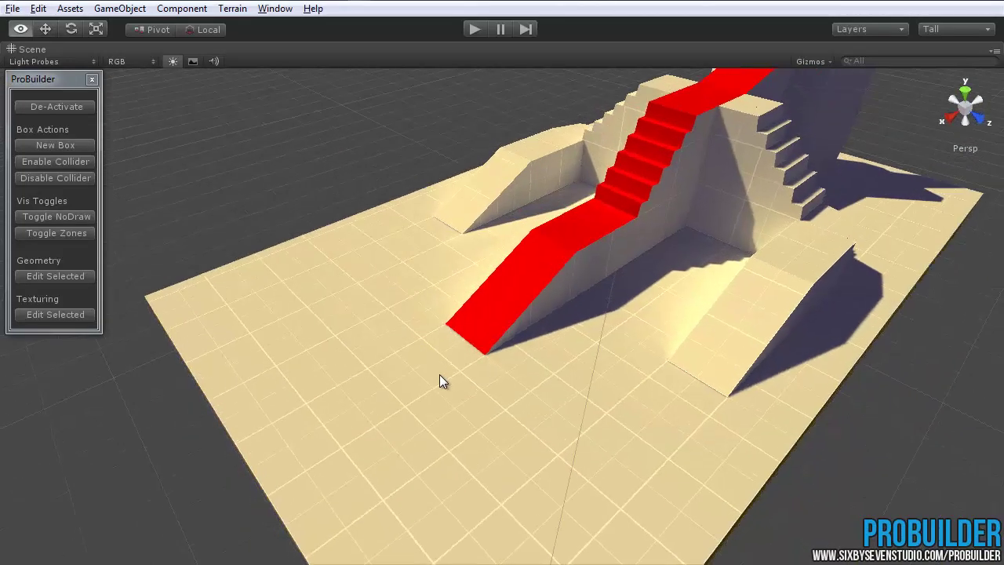
# - Start editing the level's textures and give the floor a brick material
pyautogui.click(55, 315)
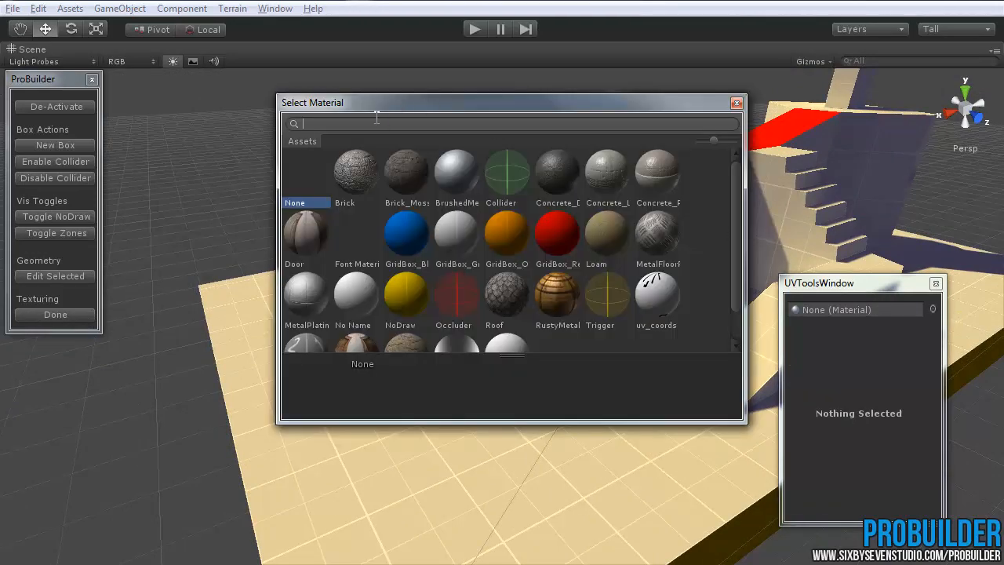
pyautogui.moveTo(351, 166)
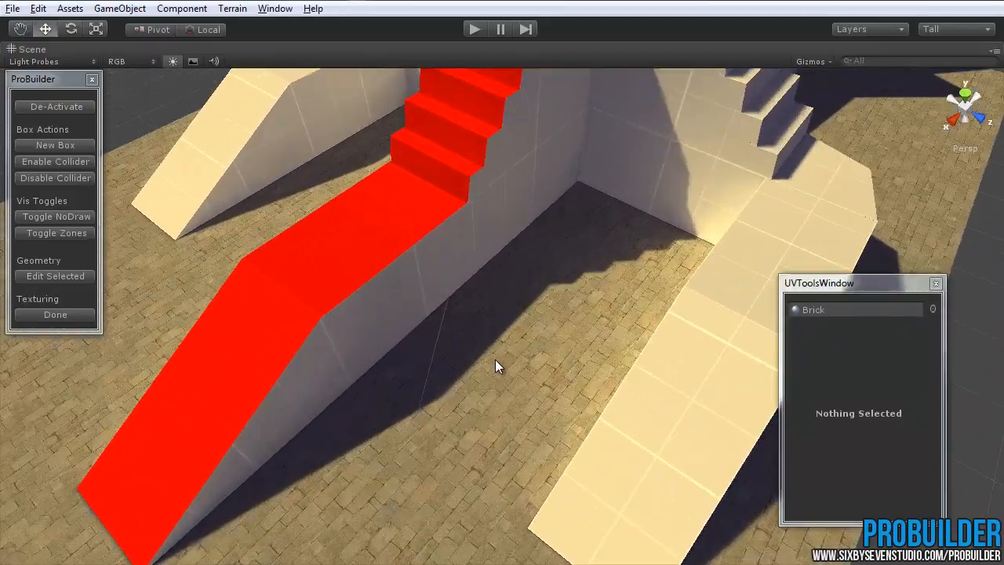
pyautogui.moveTo(502, 368); pyautogui.dragTo(596, 333)
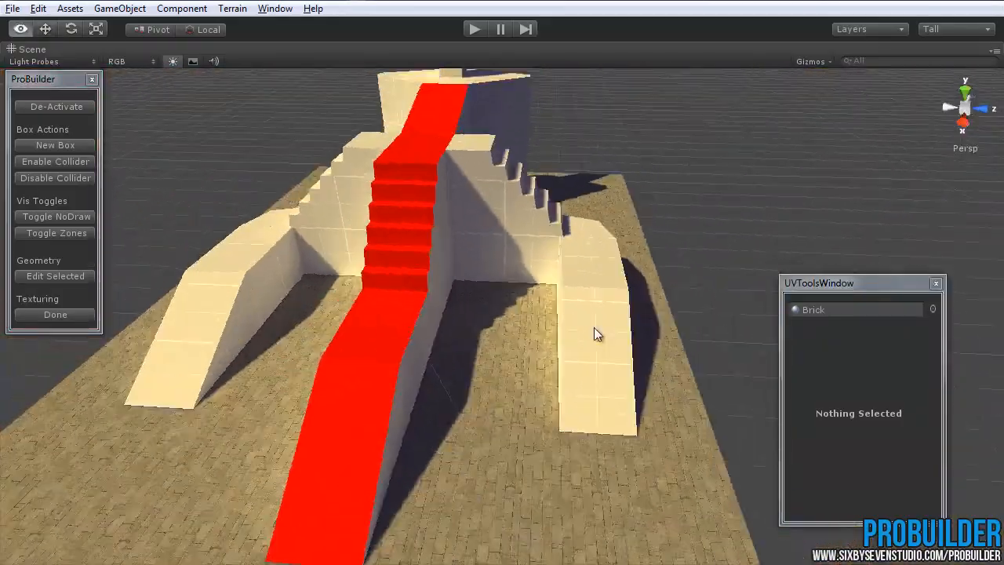
pyautogui.moveTo(596, 333); pyautogui.dragTo(451, 369)
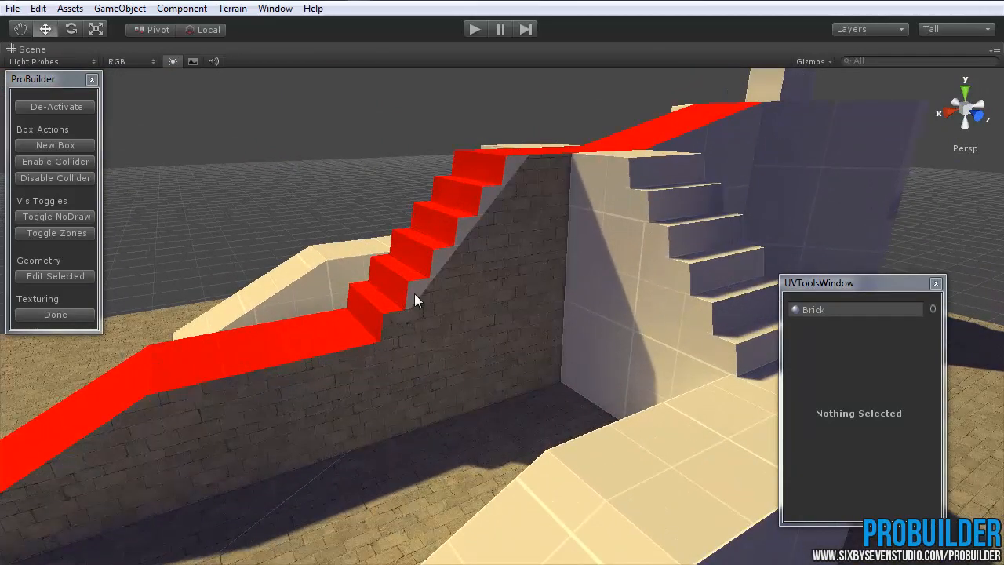
pyautogui.moveTo(516, 170)
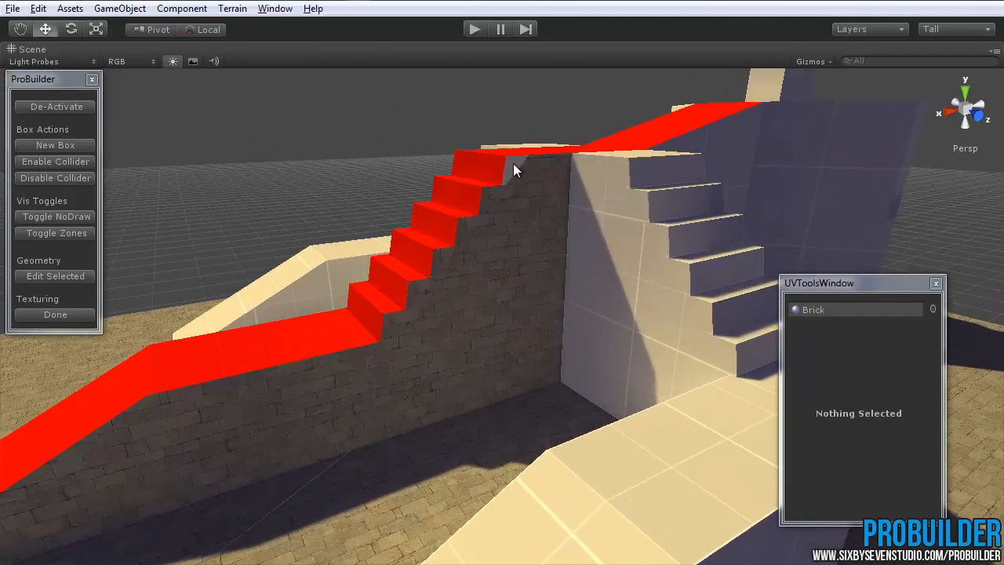
# - Apply brick to both side walls and wood to the ramp, then review the level
pyautogui.moveTo(516, 170); pyautogui.dragTo(446, 251)
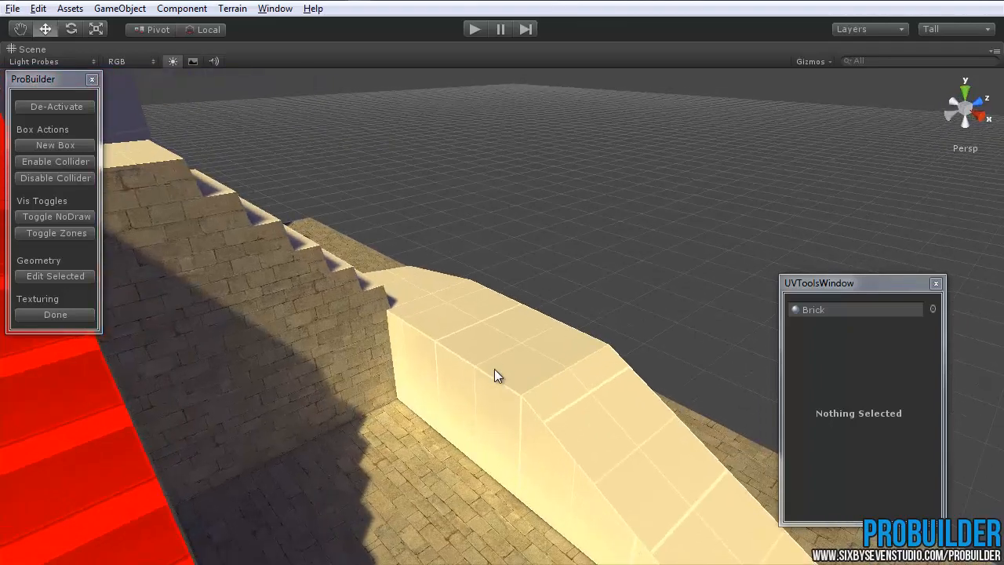
pyautogui.moveTo(498, 375); pyautogui.dragTo(619, 335)
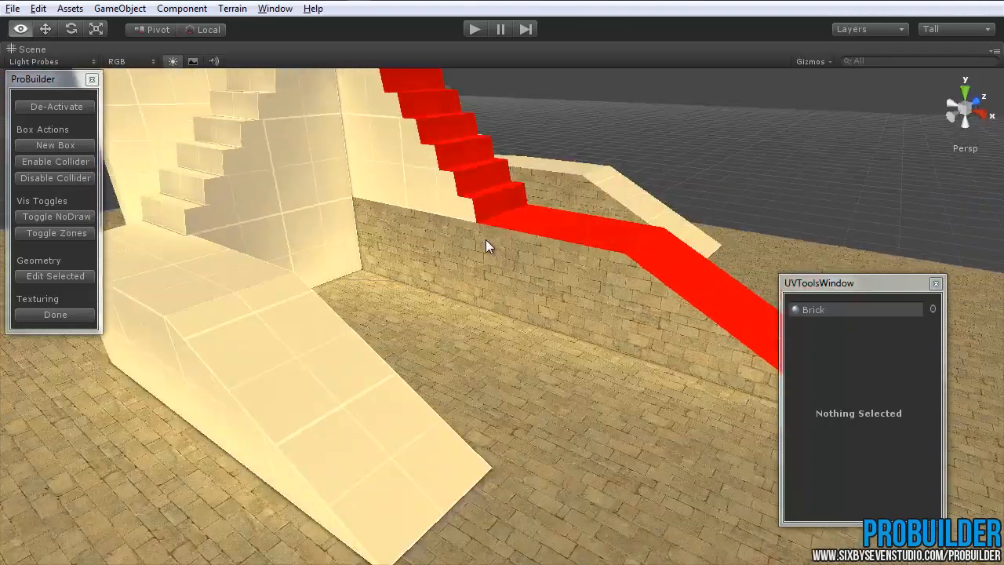
pyautogui.moveTo(486, 247); pyautogui.dragTo(304, 375)
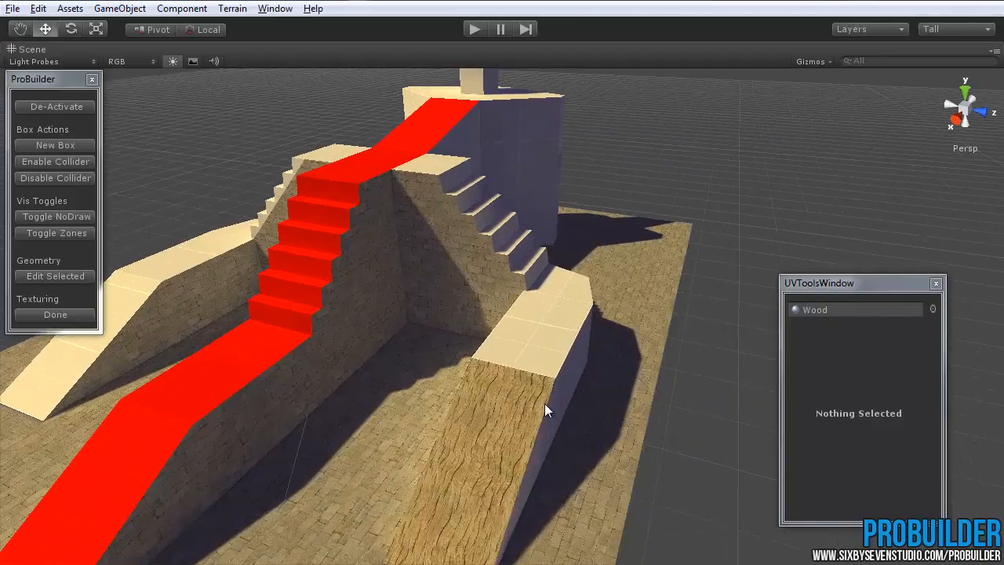
pyautogui.moveTo(546, 411); pyautogui.dragTo(451, 245)
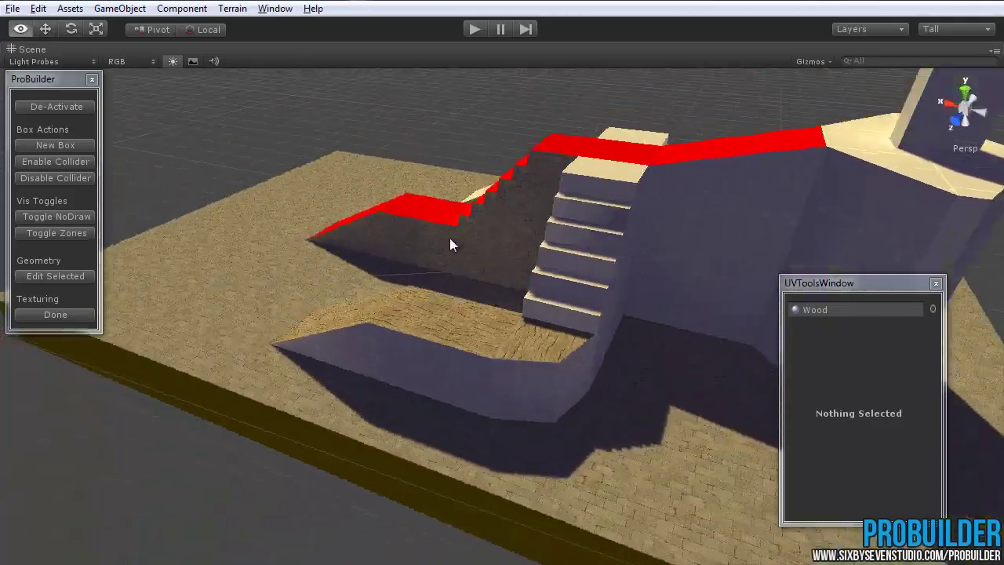
pyautogui.moveTo(451, 244); pyautogui.dragTo(259, 375)
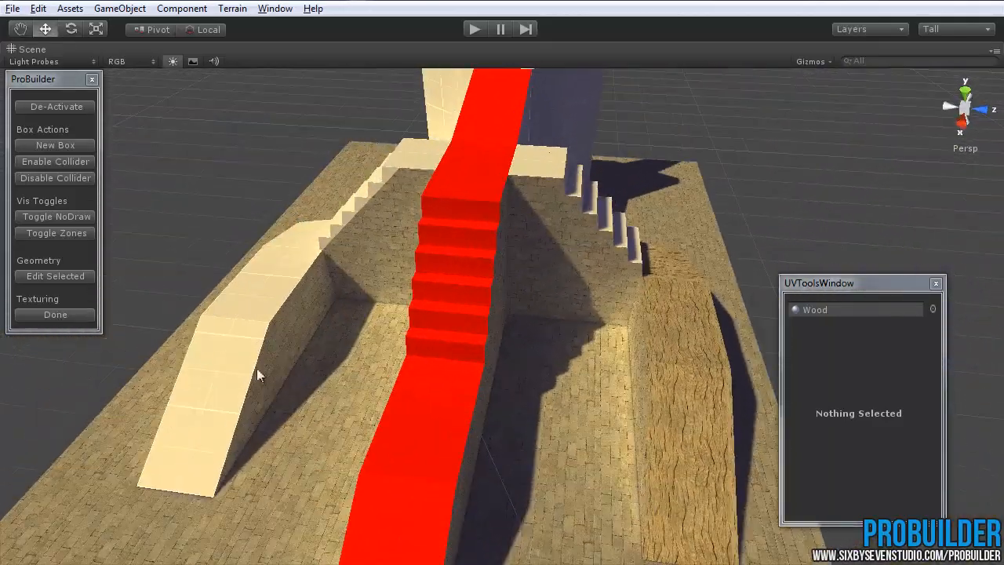